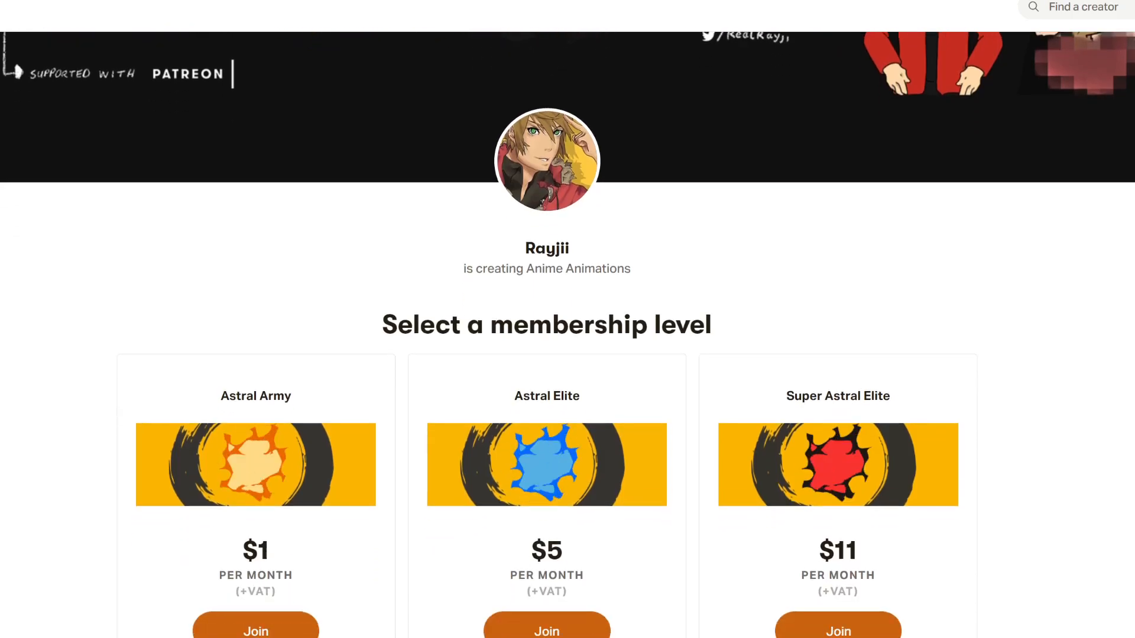
Place Lightning.avi above Goku and Aura in C05 and fit it to the comp frame.
{"action": "scroll", "scroll_direction": "down", "scroll_amount": 3}
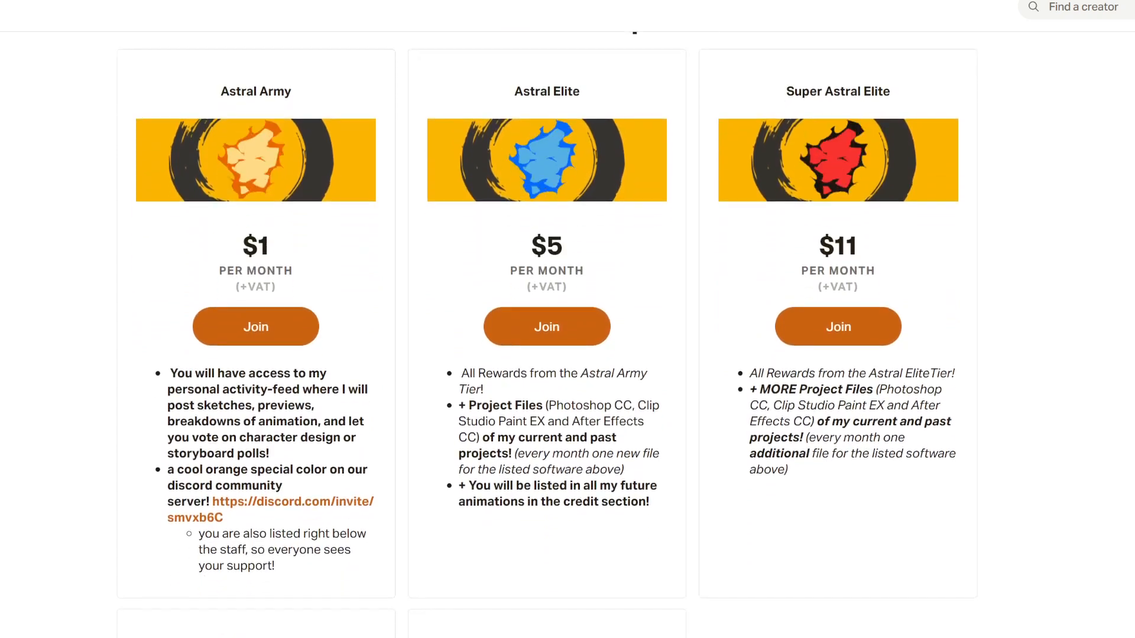
{"action": "scroll", "scroll_direction": "down", "scroll_amount": 3}
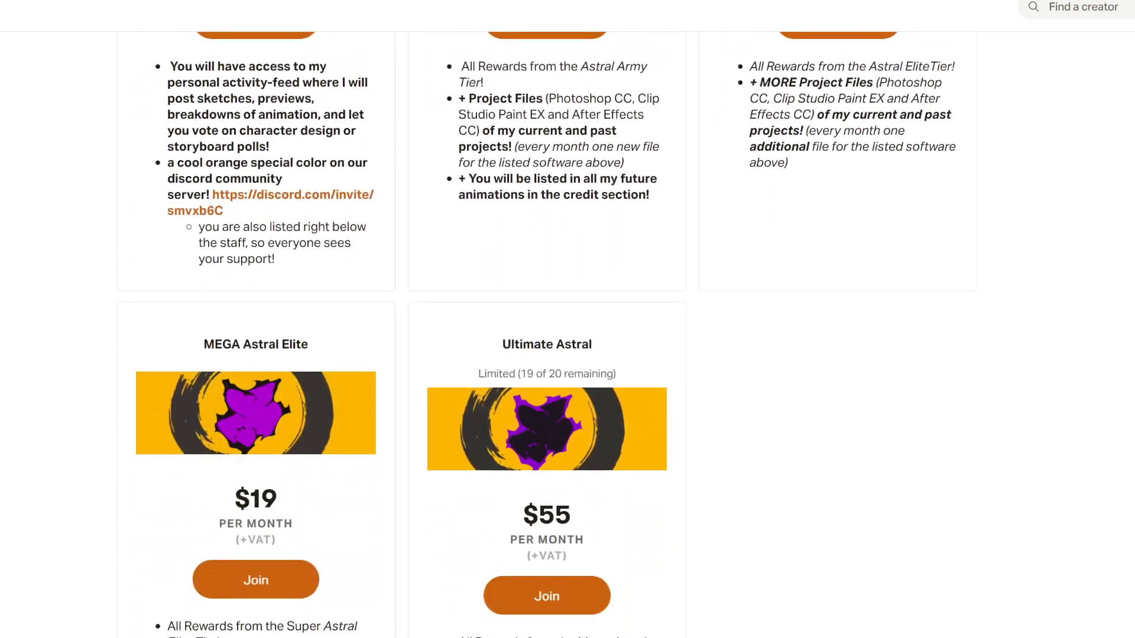
{"action": "scroll", "scroll_direction": "down", "scroll_amount": 3}
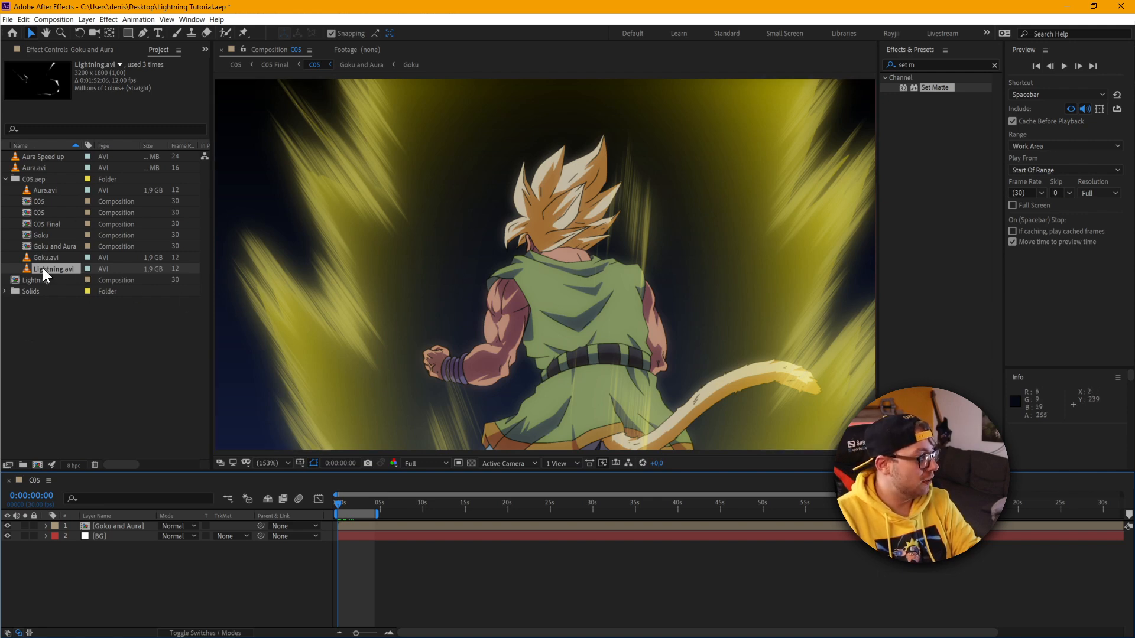
{"action": "left_click_drag", "start_coordinate": [55, 268], "coordinate": [141, 526]}
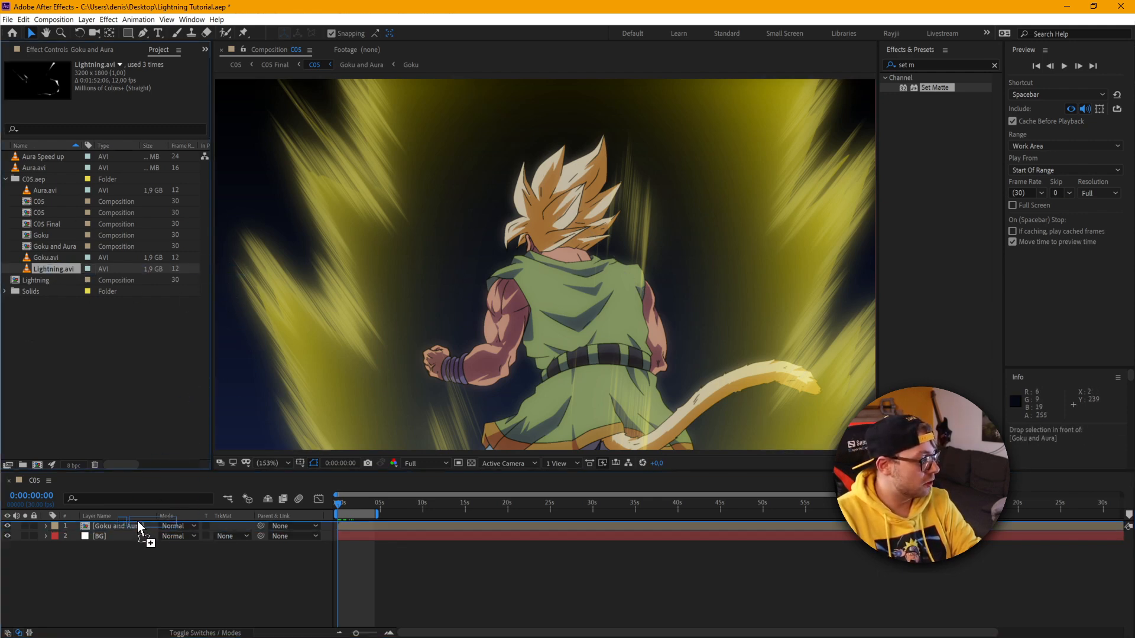
{"action": "left_click_drag", "start_coordinate": [45, 268], "coordinate": [137, 525]}
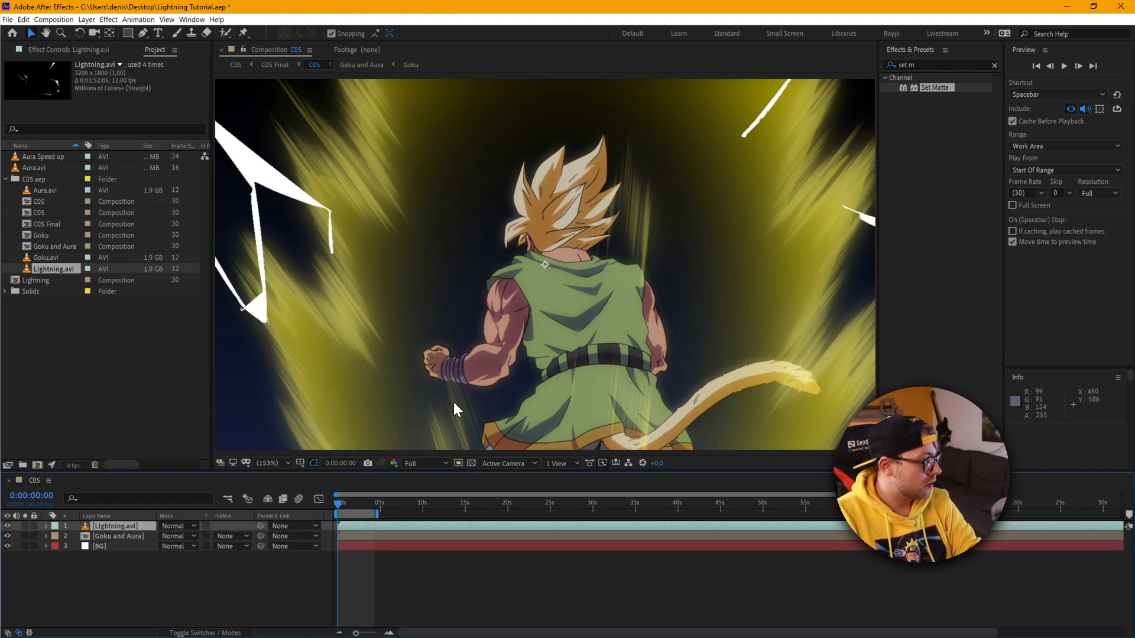
{"action": "left_click", "coordinate": [340, 501]}
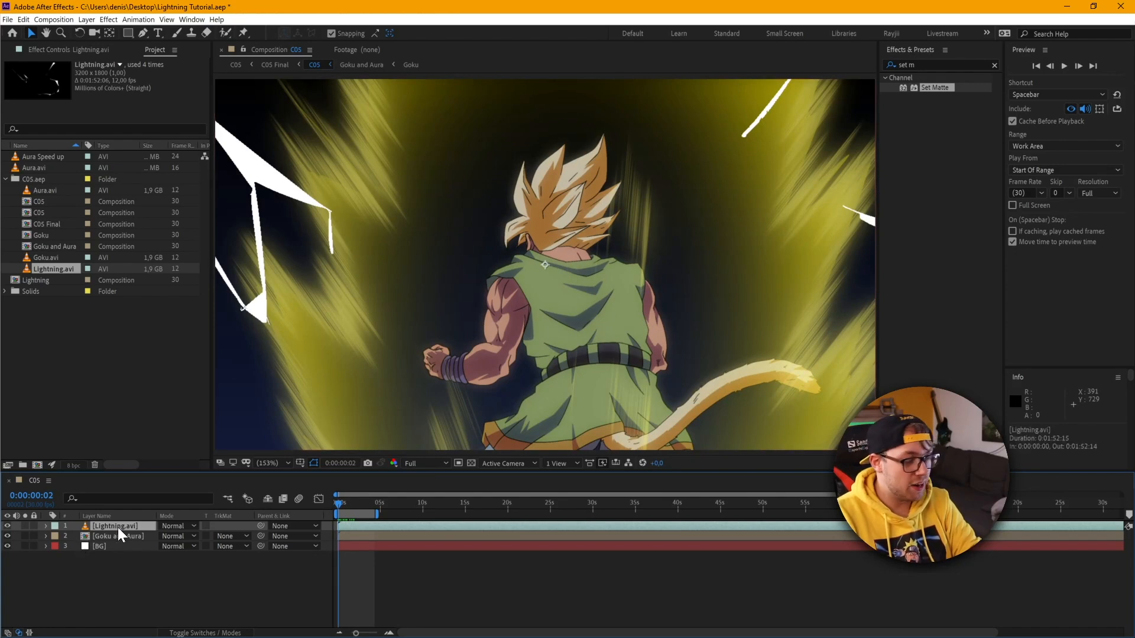
{"action": "key", "text": "ctrl+alt+f"}
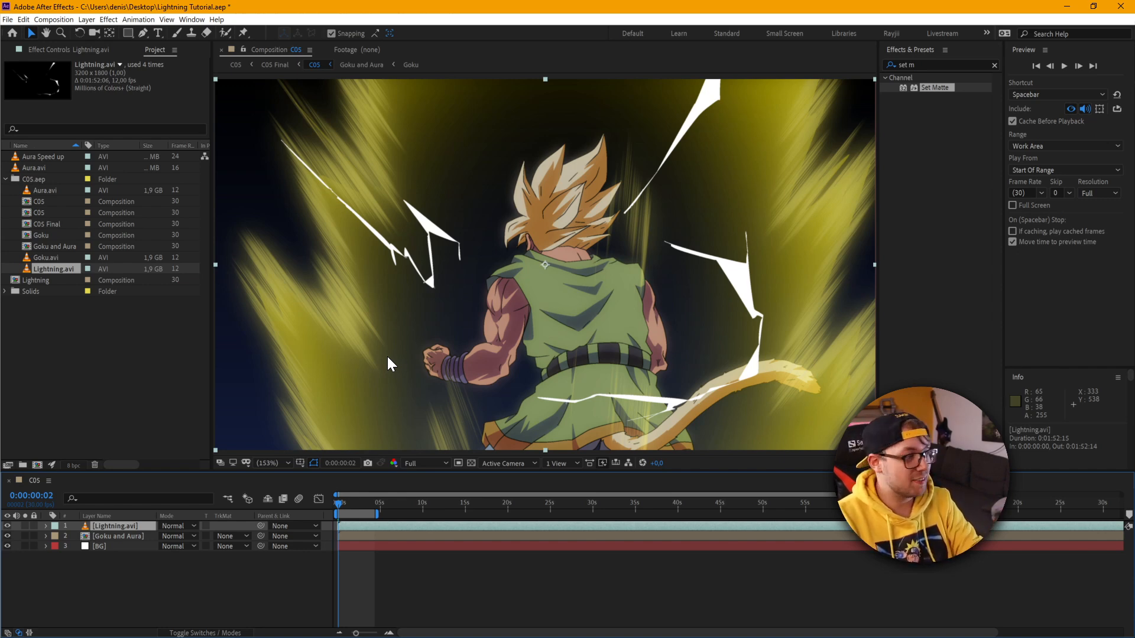
{"action": "mouse_move", "coordinate": [557, 306]}
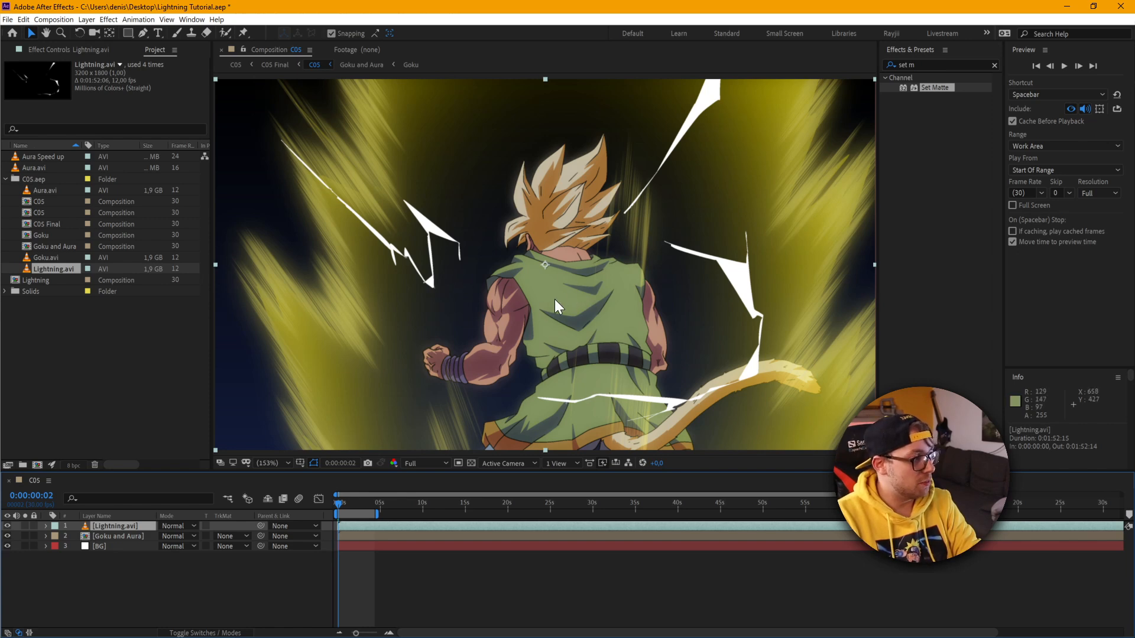
{"action": "mouse_move", "coordinate": [566, 309]}
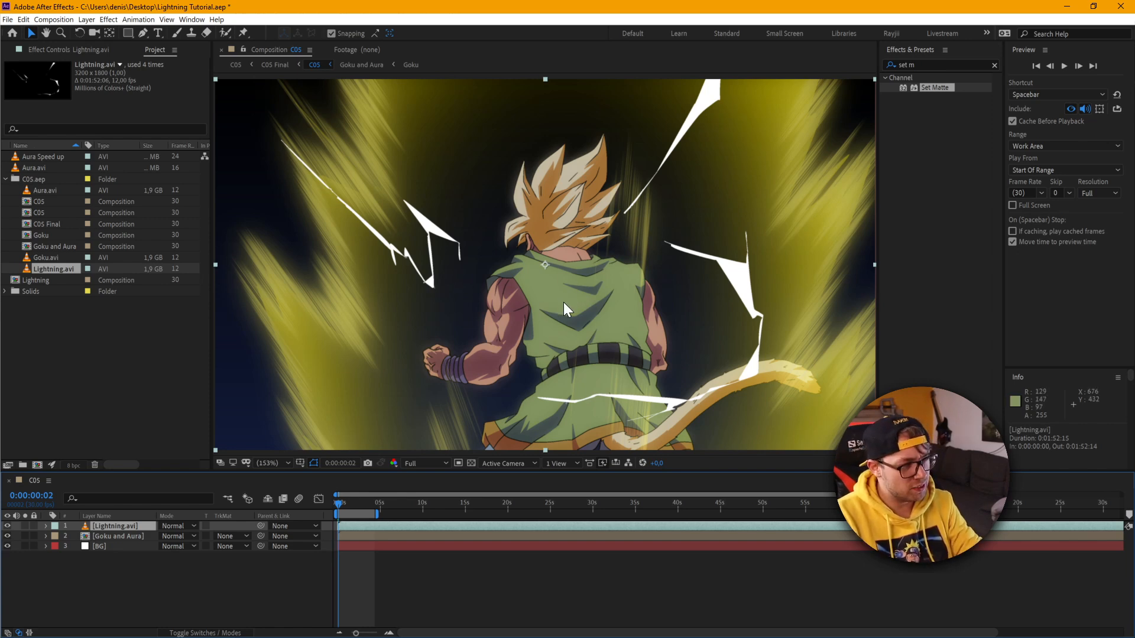
{"action": "mouse_move", "coordinate": [135, 528]}
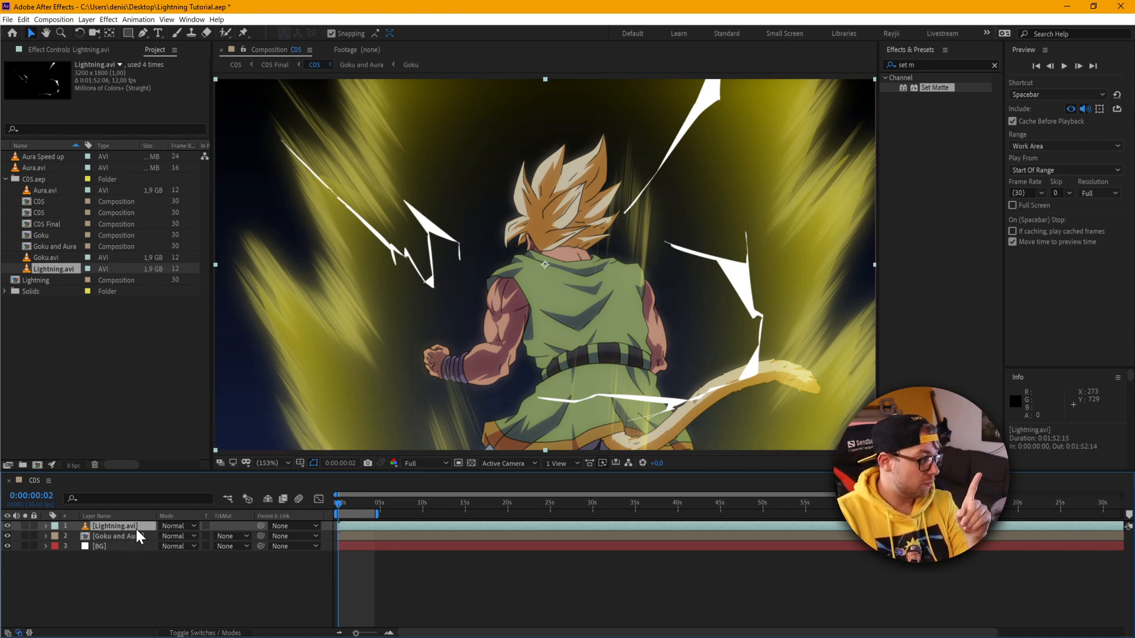
Add an Outer Glow layer style to the Lightning layer and raise its Size to about 38.
{"action": "right_click", "coordinate": [115, 525]}
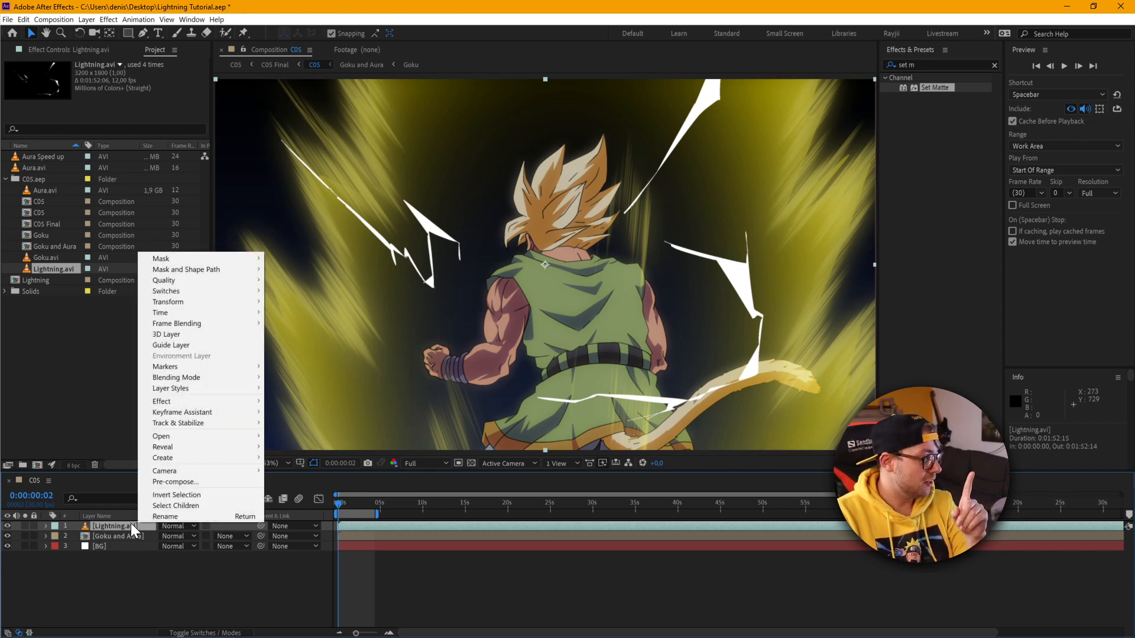
{"action": "mouse_move", "coordinate": [170, 387]}
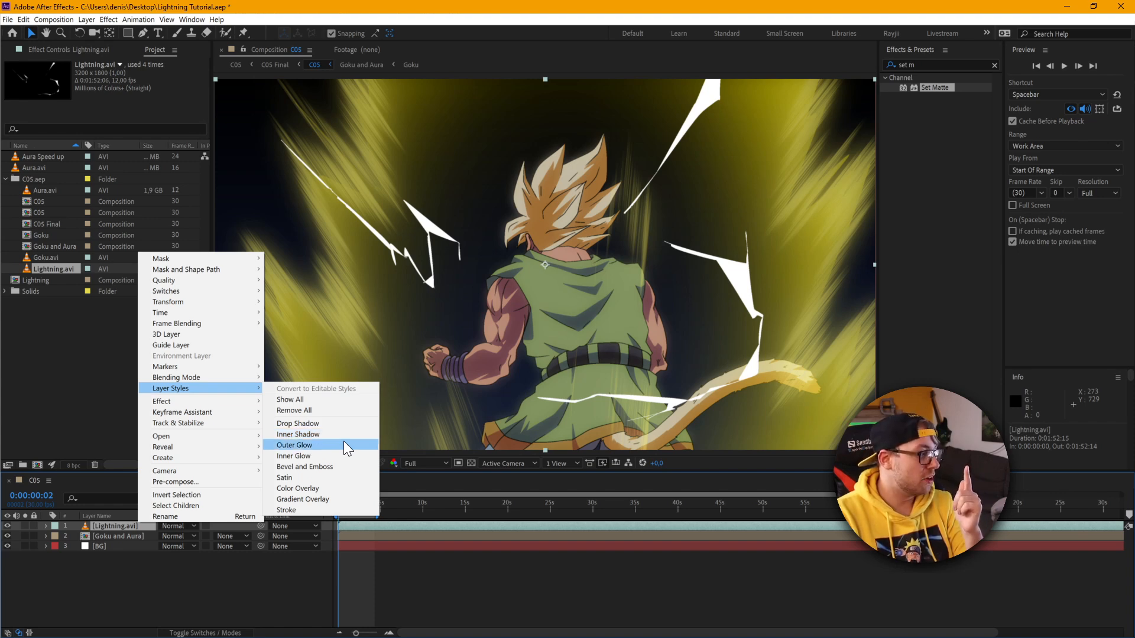
{"action": "left_click", "coordinate": [294, 444]}
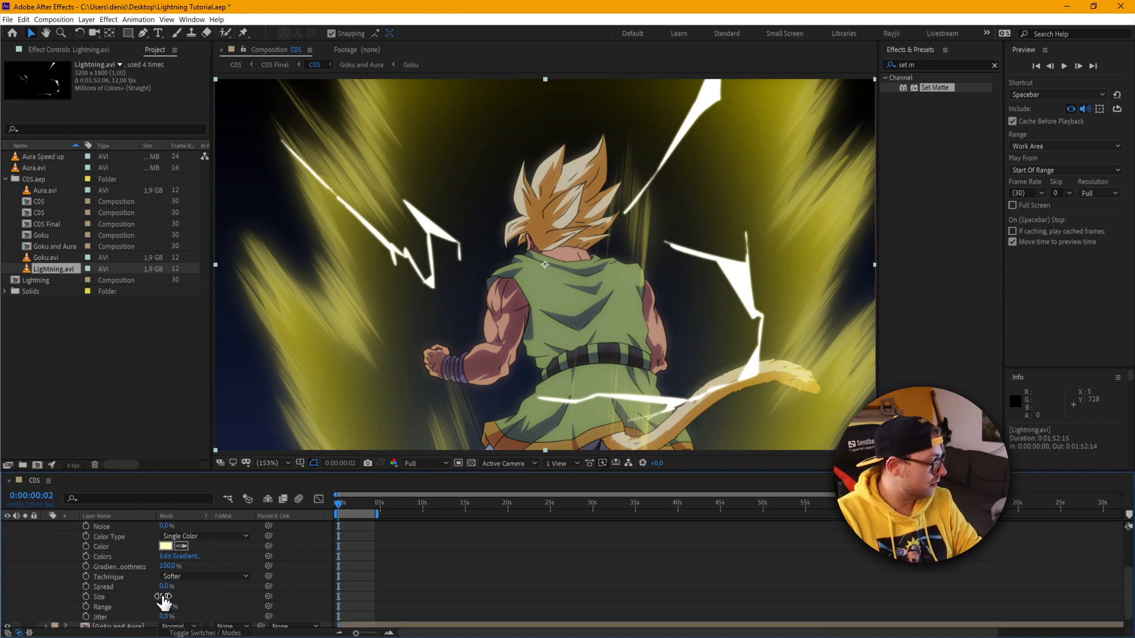
{"action": "left_click_drag", "start_coordinate": [163, 596], "coordinate": [184, 597]}
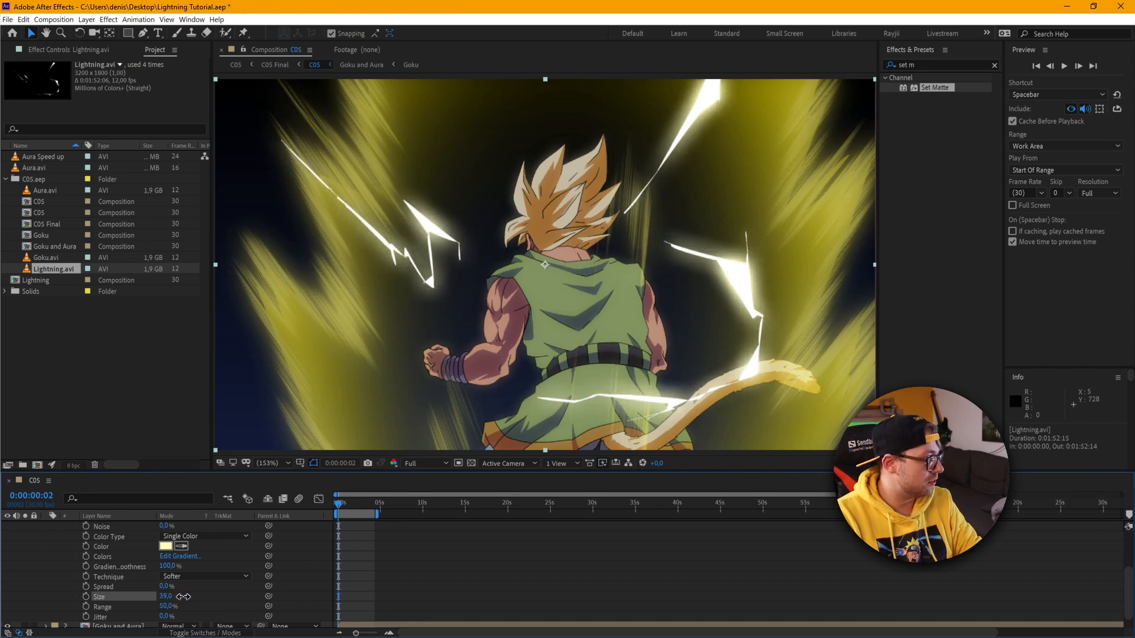
{"action": "left_click_drag", "start_coordinate": [166, 596], "coordinate": [170, 596]}
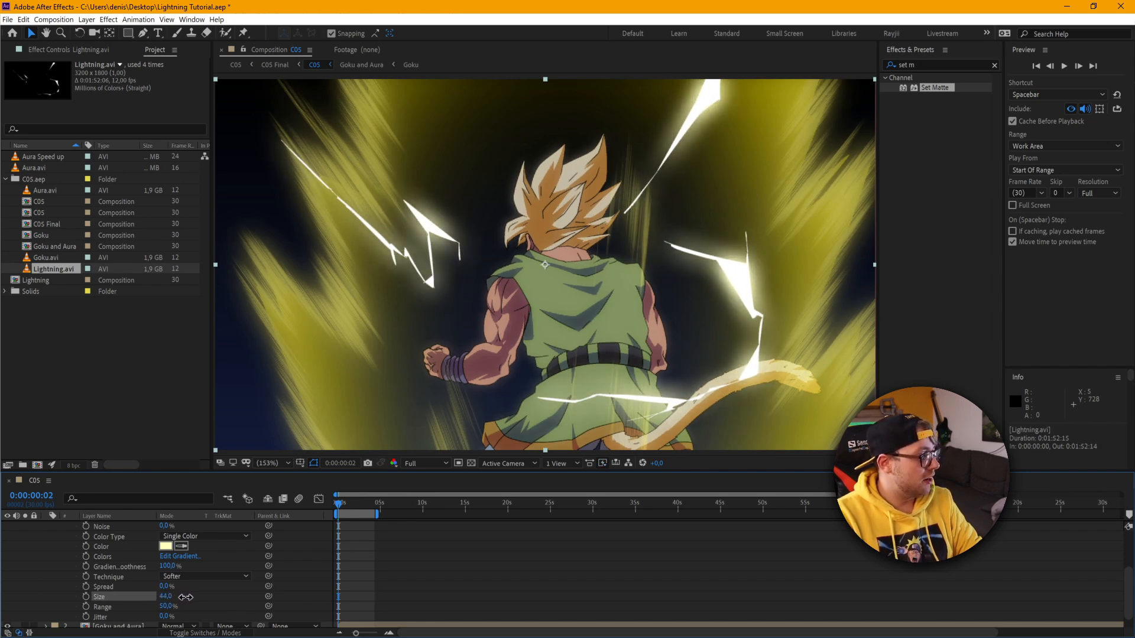
{"action": "left_click_drag", "start_coordinate": [170, 595], "coordinate": [165, 604]}
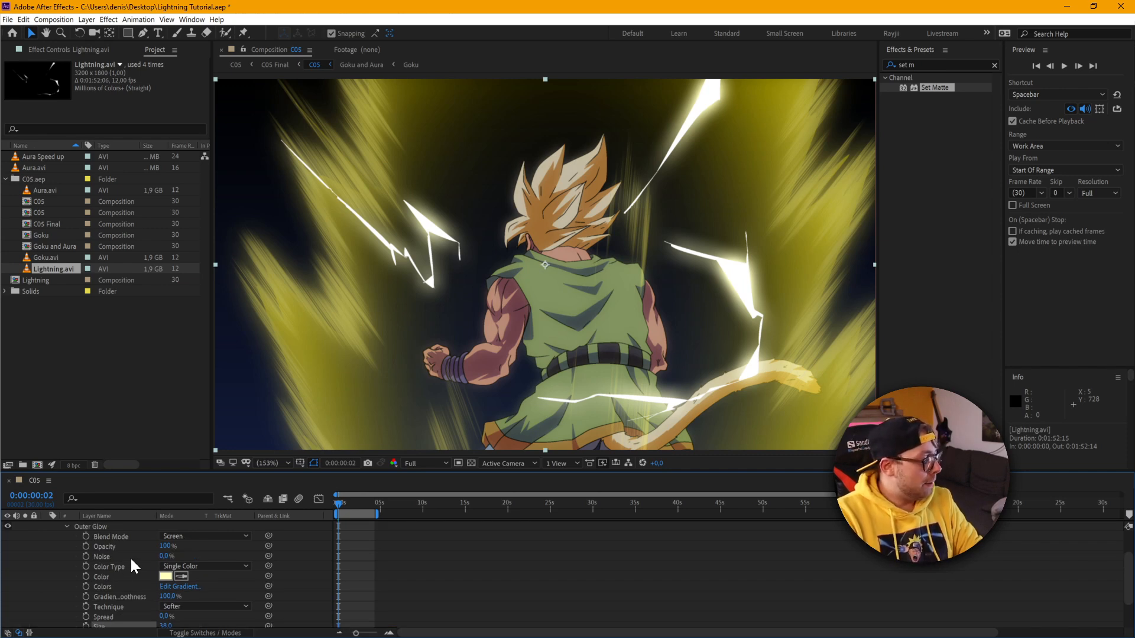
Open the Outer Glow Color dialog and shift the glow colour toward blue.
{"action": "left_click", "coordinate": [165, 576]}
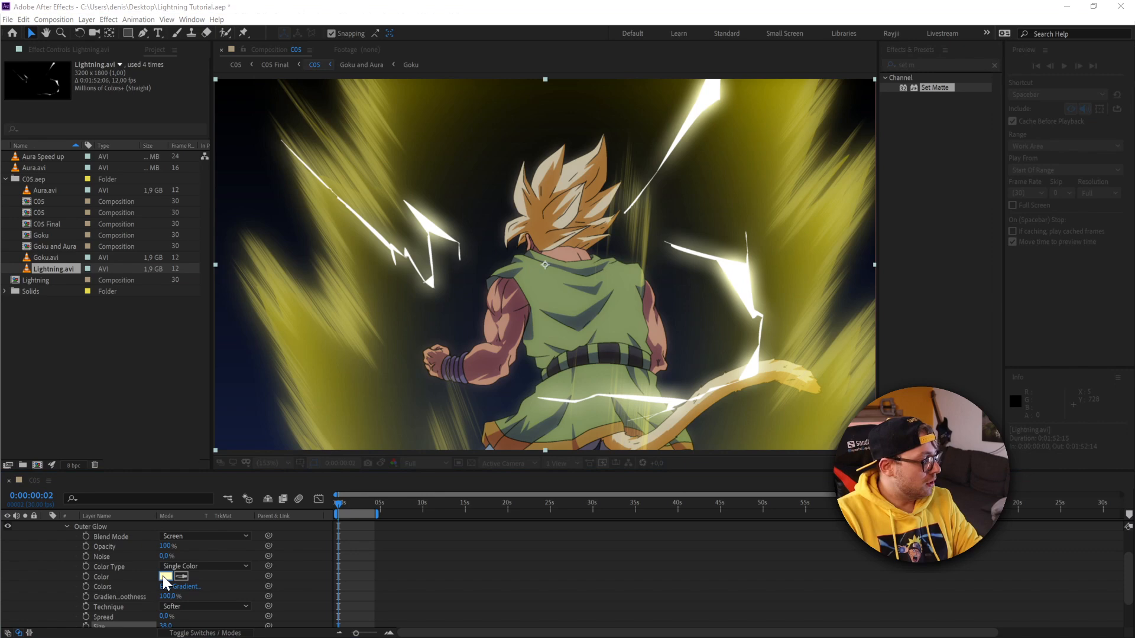
{"action": "left_click", "coordinate": [166, 577]}
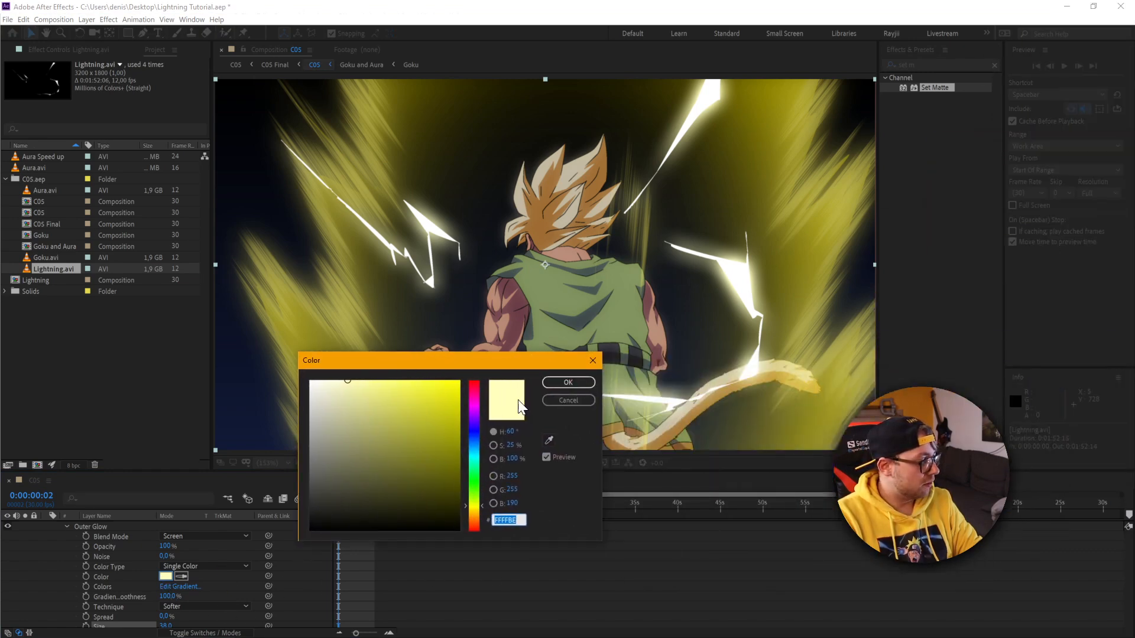
{"action": "left_click", "coordinate": [568, 382]}
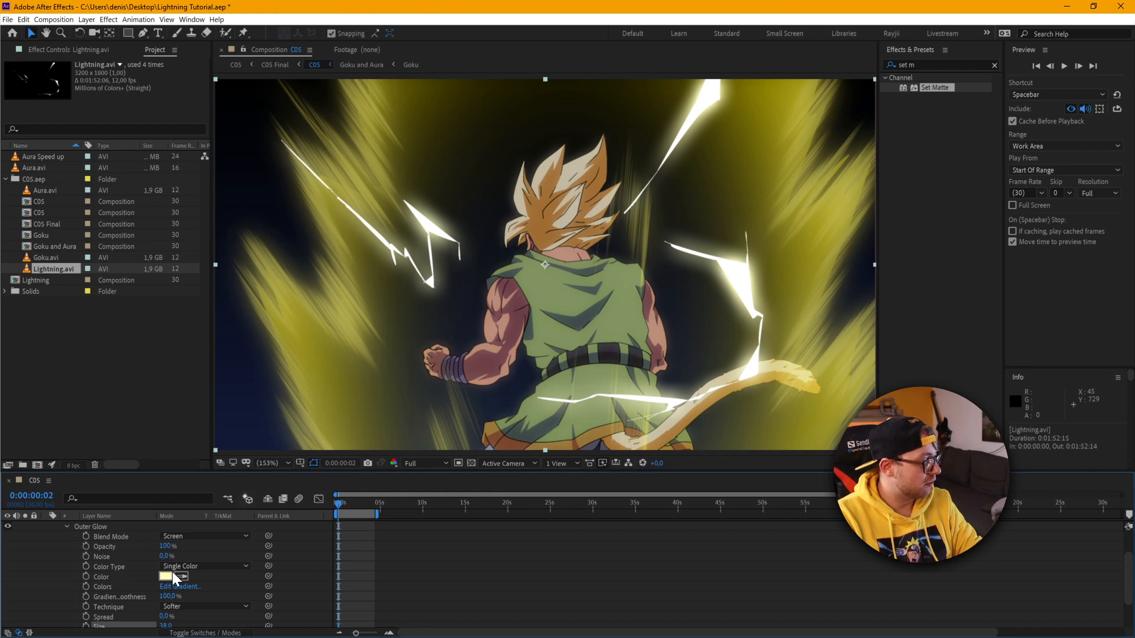
{"action": "left_click", "coordinate": [166, 577]}
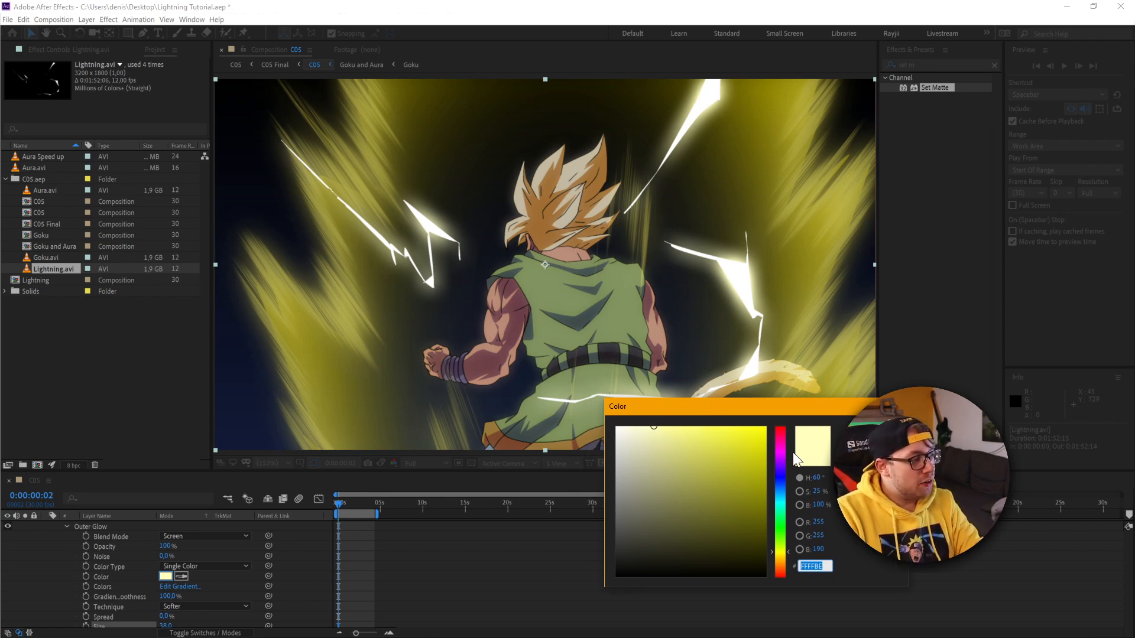
{"action": "mouse_move", "coordinate": [770, 469]}
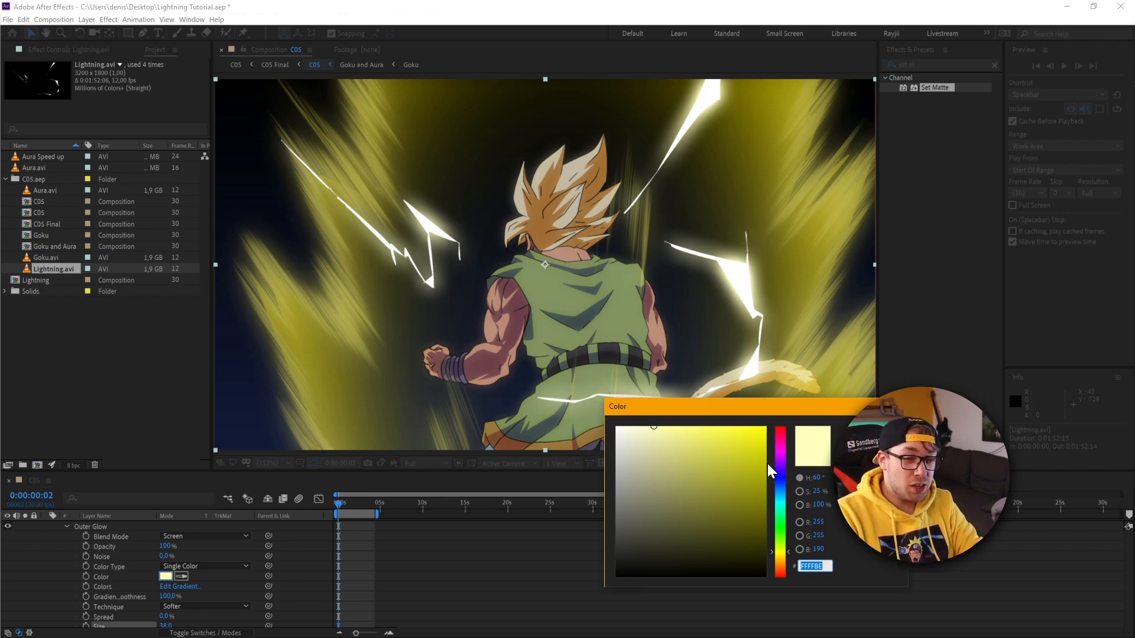
{"action": "left_click", "coordinate": [699, 454]}
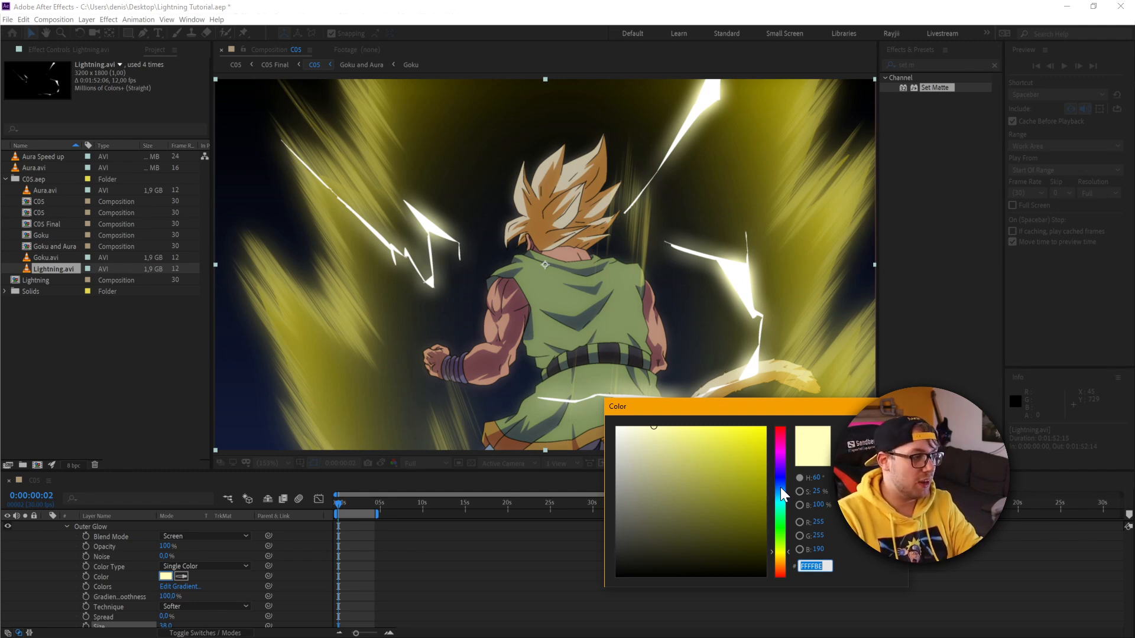
{"action": "left_click", "coordinate": [753, 448]}
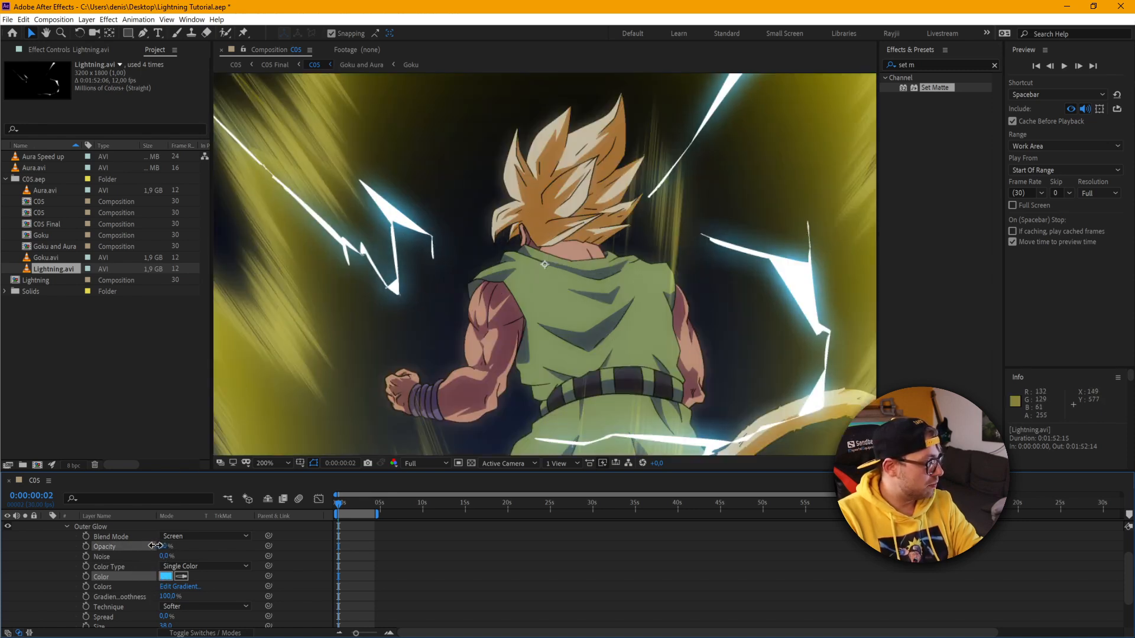
Test Outer Glow Size values, settle back at 38, and scrub the timeline to preview.
{"action": "scroll", "scroll_direction": "down", "scroll_amount": 3}
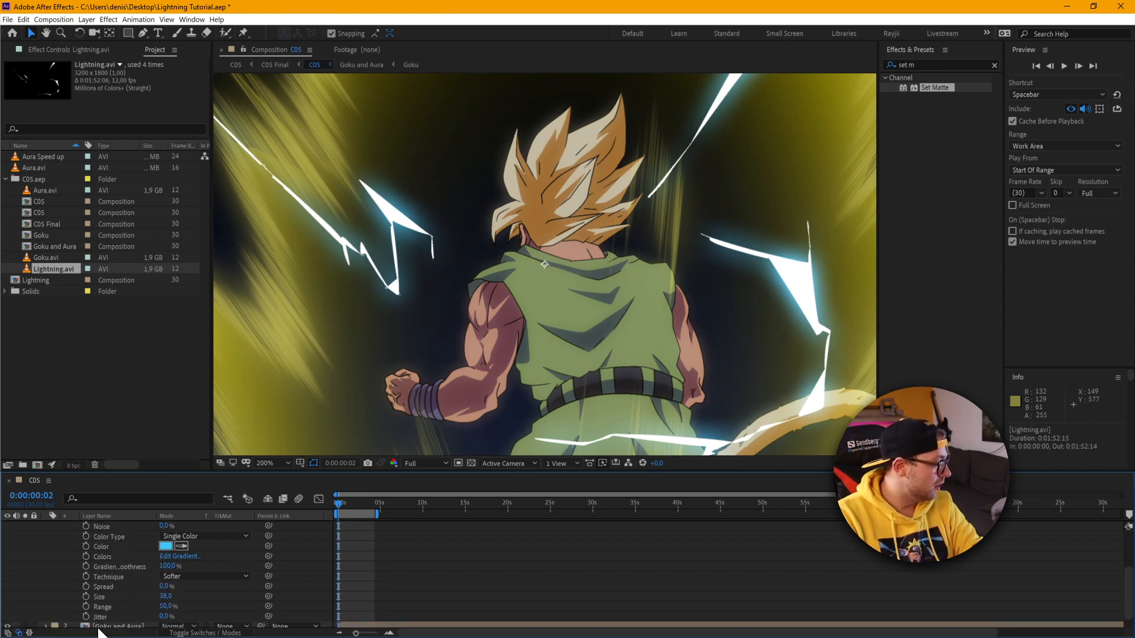
{"action": "left_click_drag", "start_coordinate": [166, 596], "coordinate": [196, 596]}
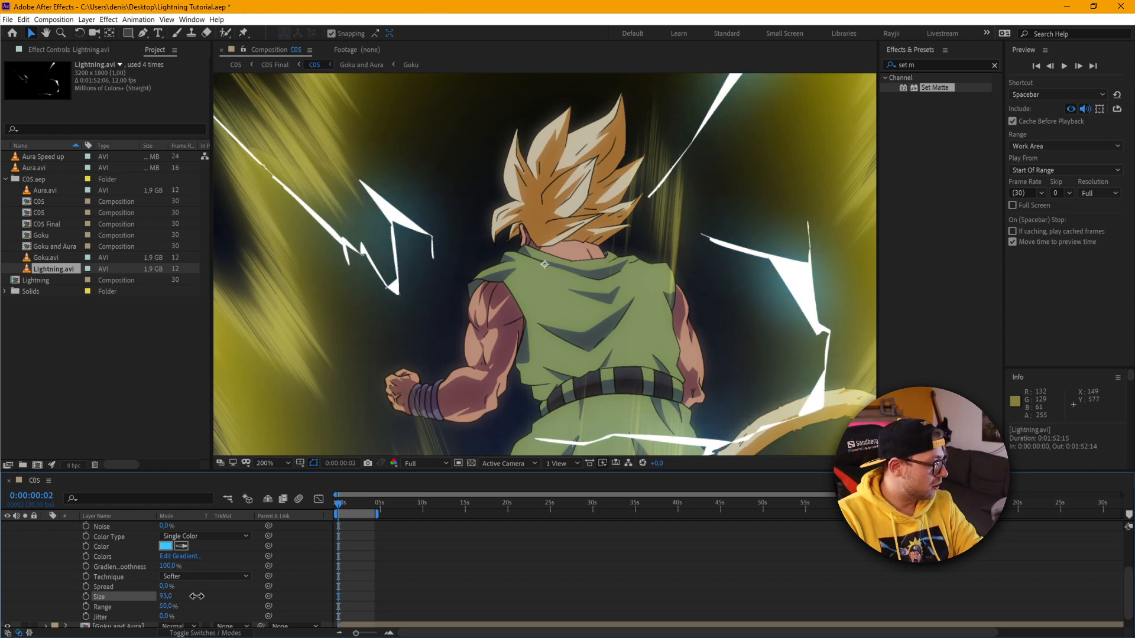
{"action": "left_click_drag", "start_coordinate": [170, 596], "coordinate": [148, 596]}
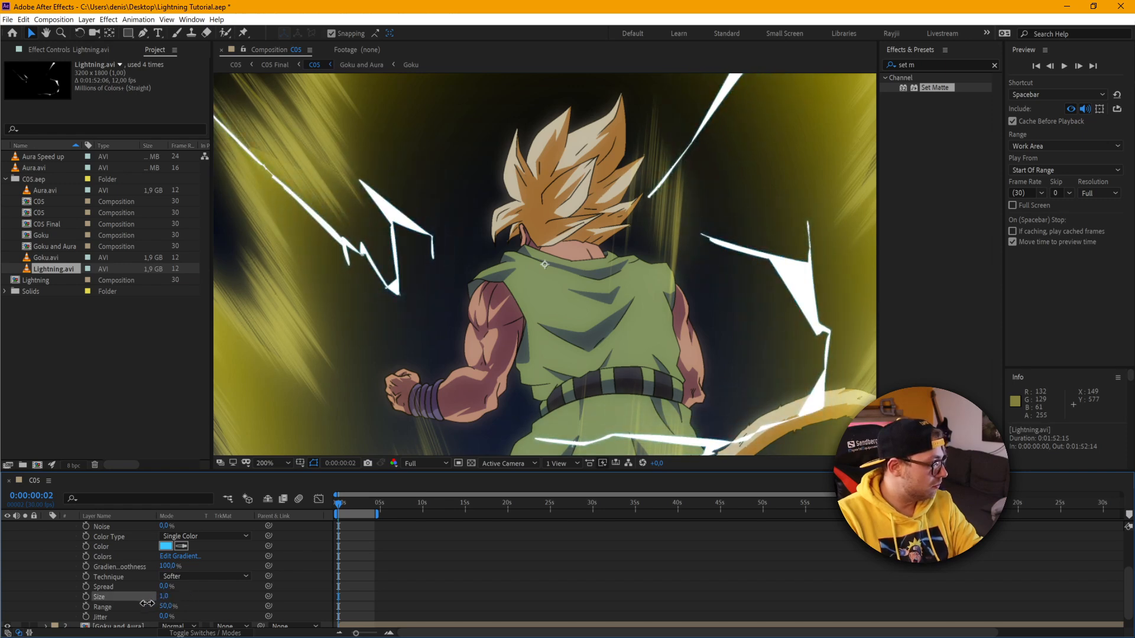
{"action": "left_click_drag", "start_coordinate": [163, 596], "coordinate": [165, 596]}
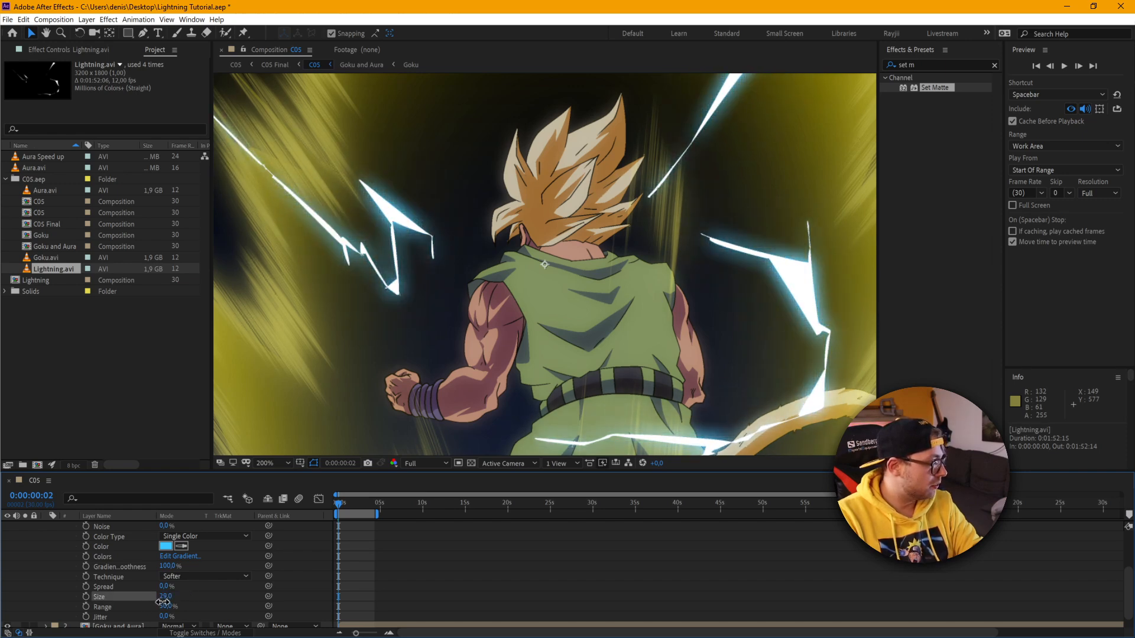
{"action": "left_click_drag", "start_coordinate": [165, 596], "coordinate": [168, 596]}
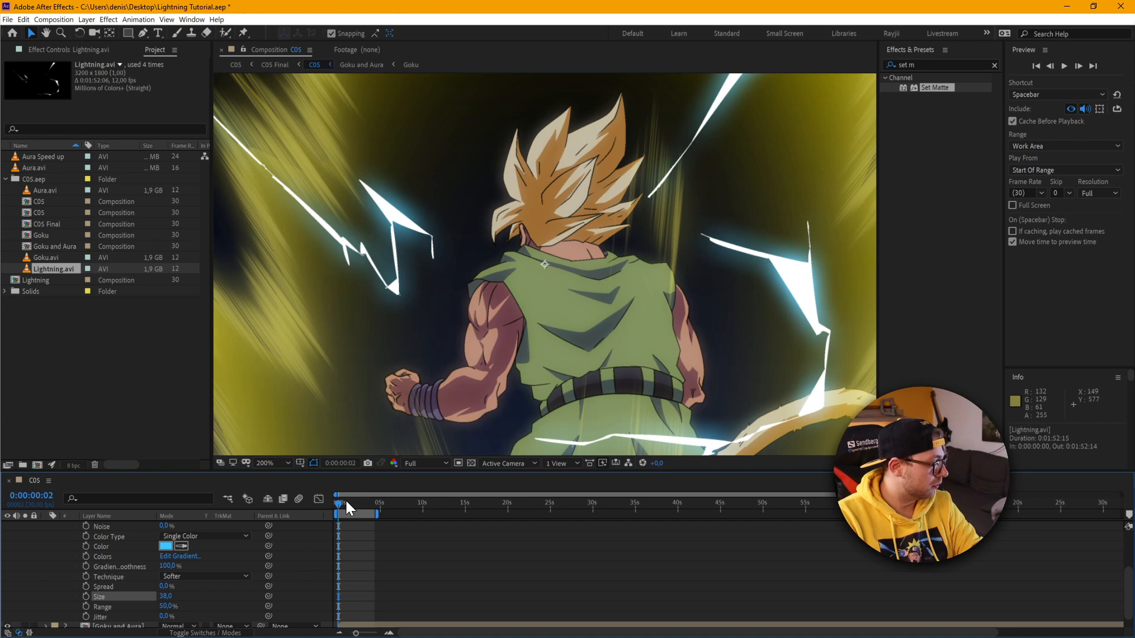
{"action": "left_click_drag", "start_coordinate": [338, 507], "coordinate": [344, 507]}
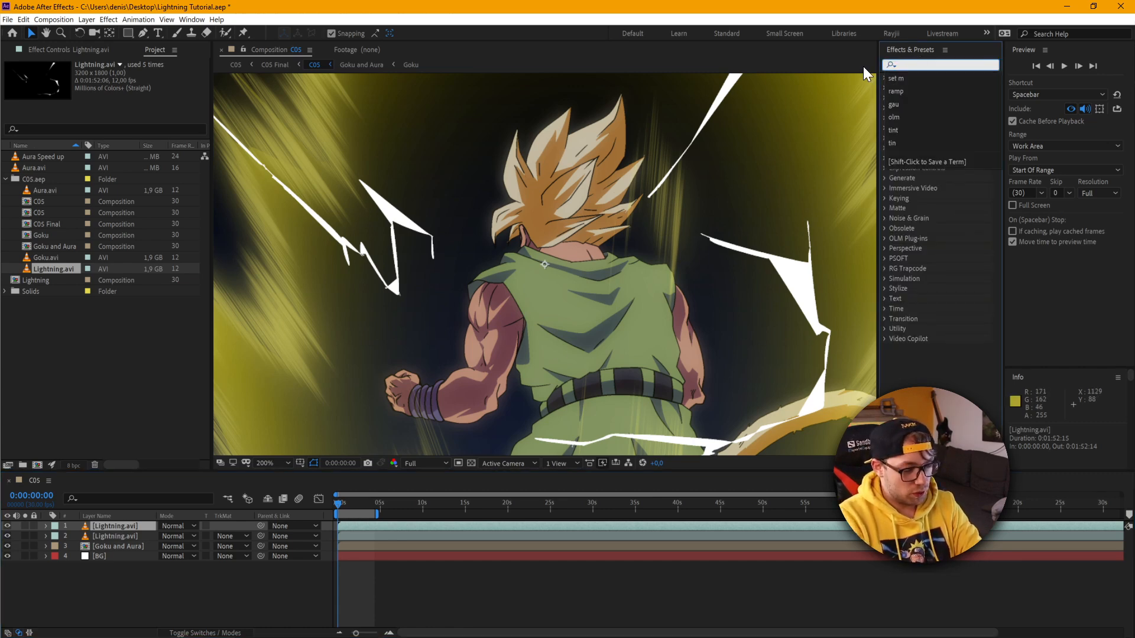
Apply a radial Gradient Ramp centred on Goku's back, ending upper right, with colours swapped.
{"action": "type", "text": "fi"}
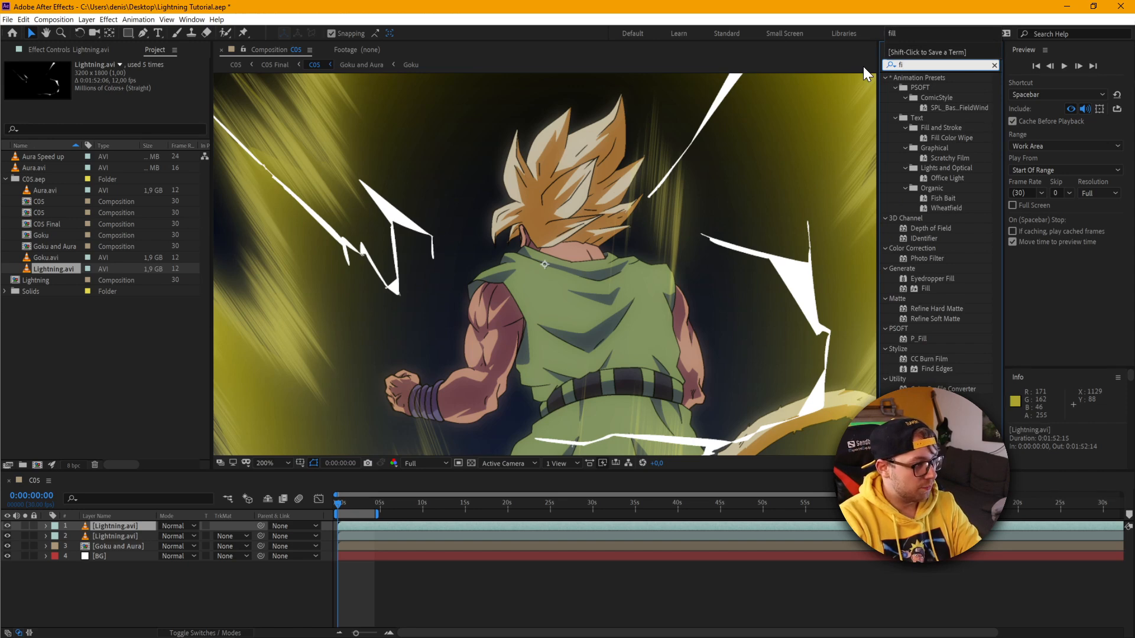
{"action": "left_click", "coordinate": [993, 65]}
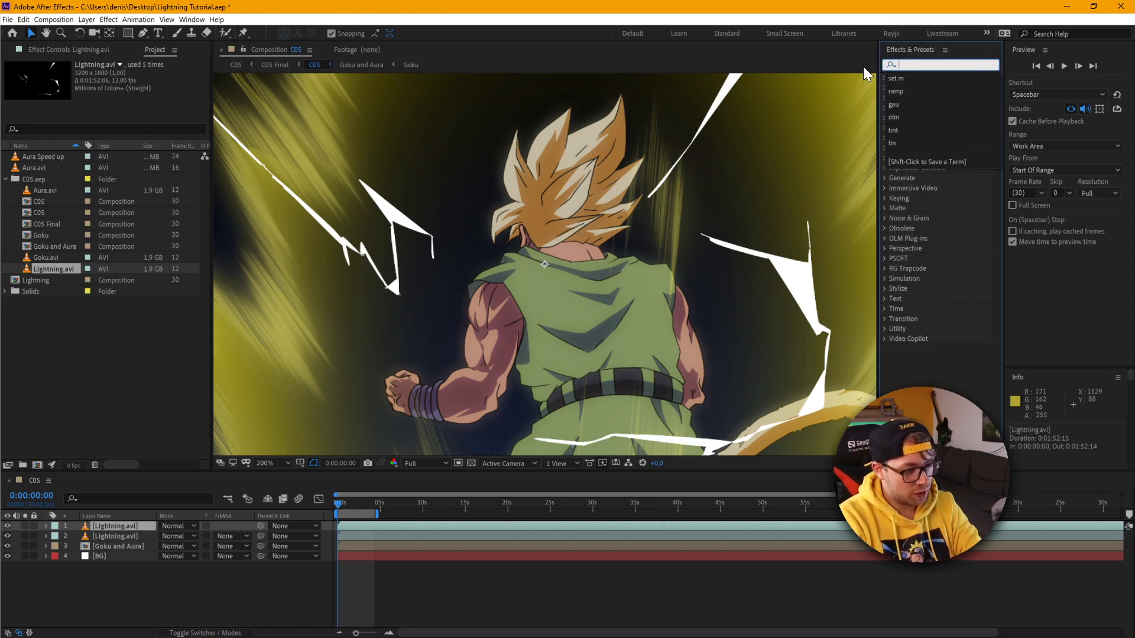
{"action": "type", "text": "ramp"}
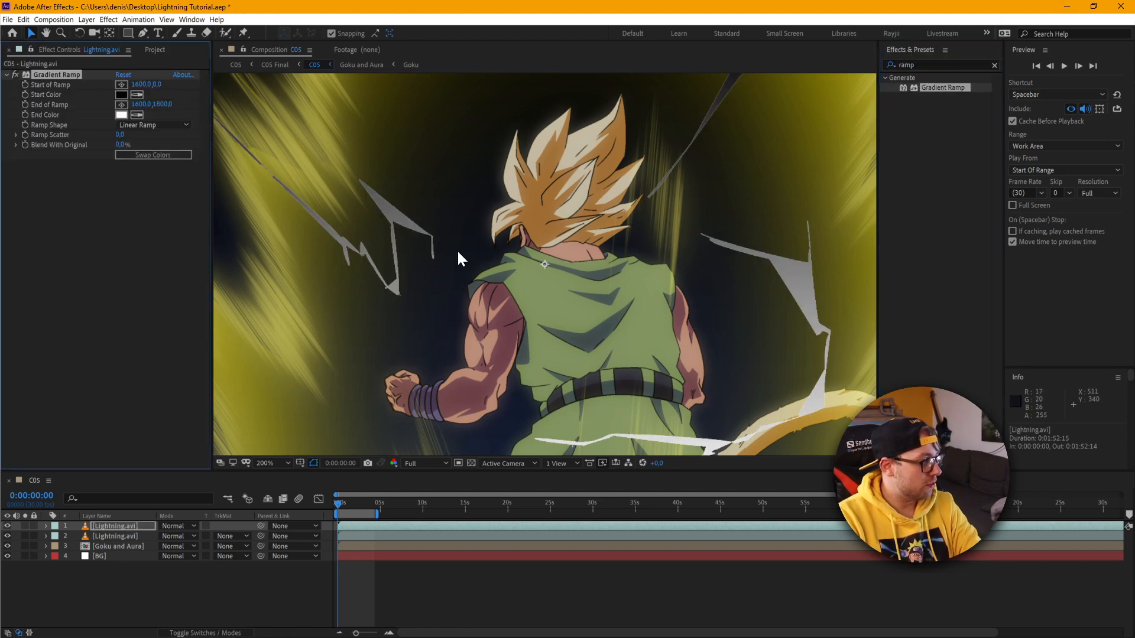
{"action": "left_click", "coordinate": [152, 125]}
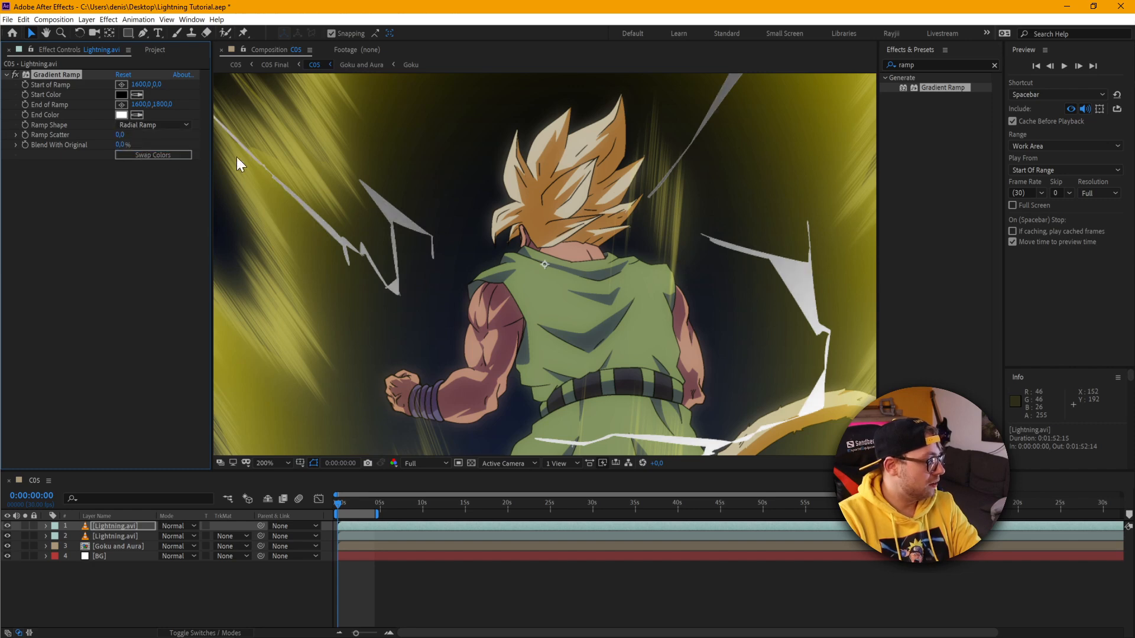
{"action": "mouse_move", "coordinate": [120, 98]}
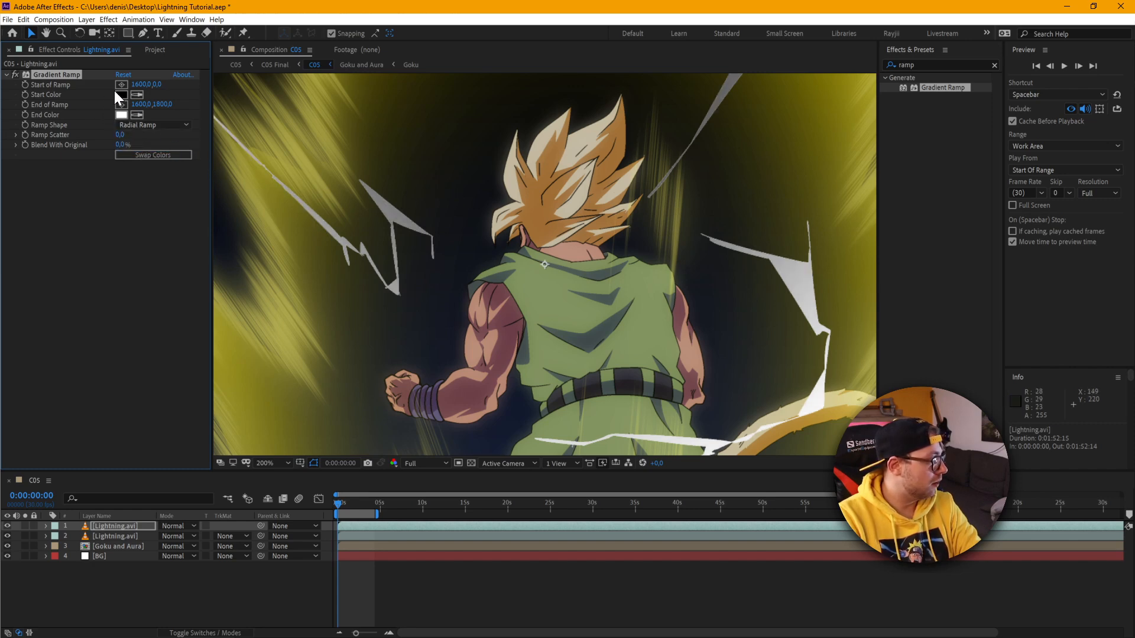
{"action": "left_click_drag", "start_coordinate": [544, 264], "coordinate": [586, 281]}
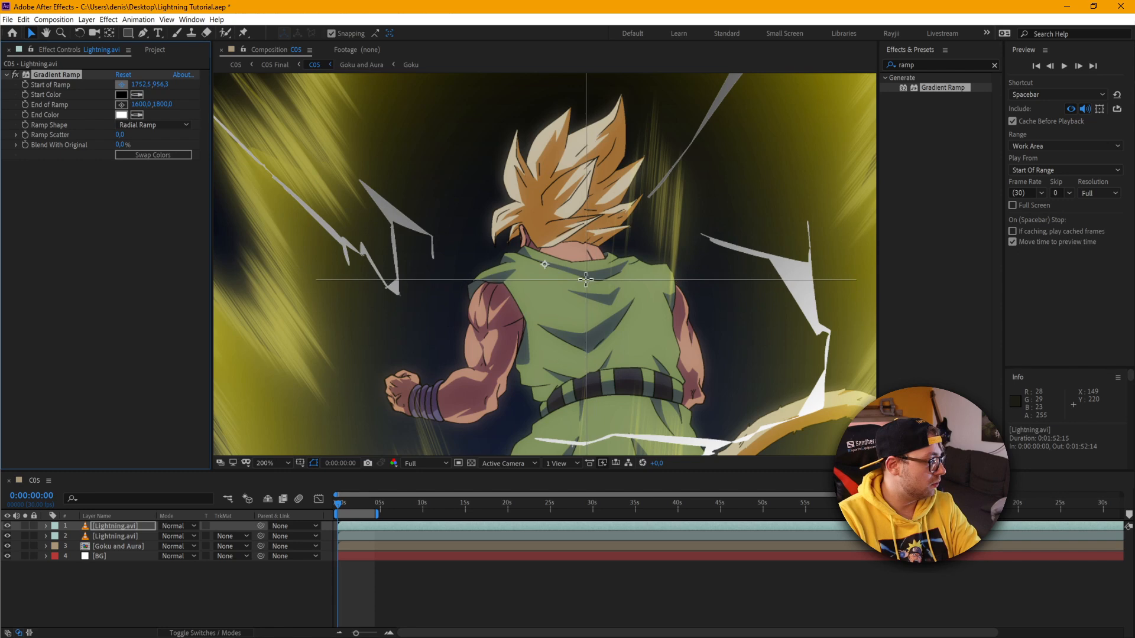
{"action": "left_click", "coordinate": [264, 463]}
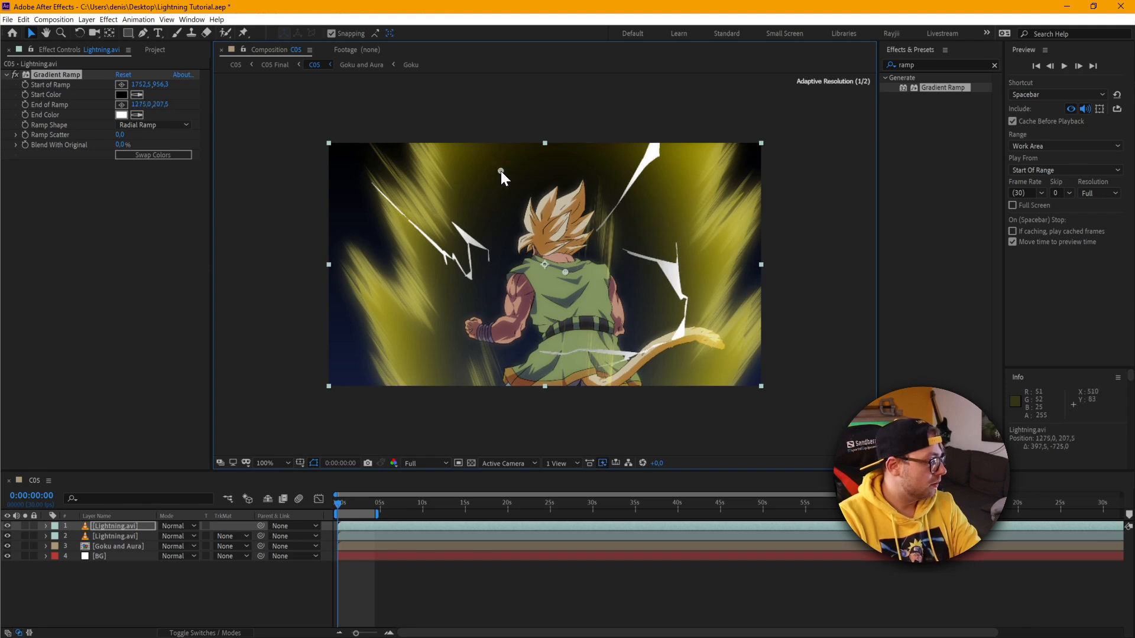
{"action": "left_click_drag", "start_coordinate": [500, 174], "coordinate": [685, 189]}
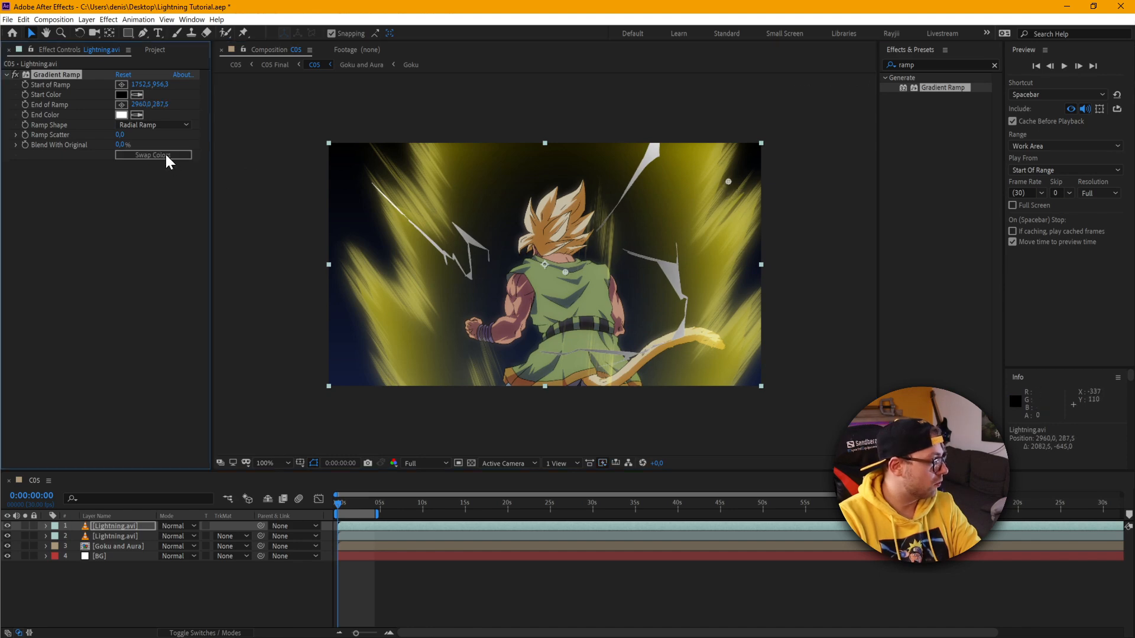
{"action": "left_click", "coordinate": [152, 155]}
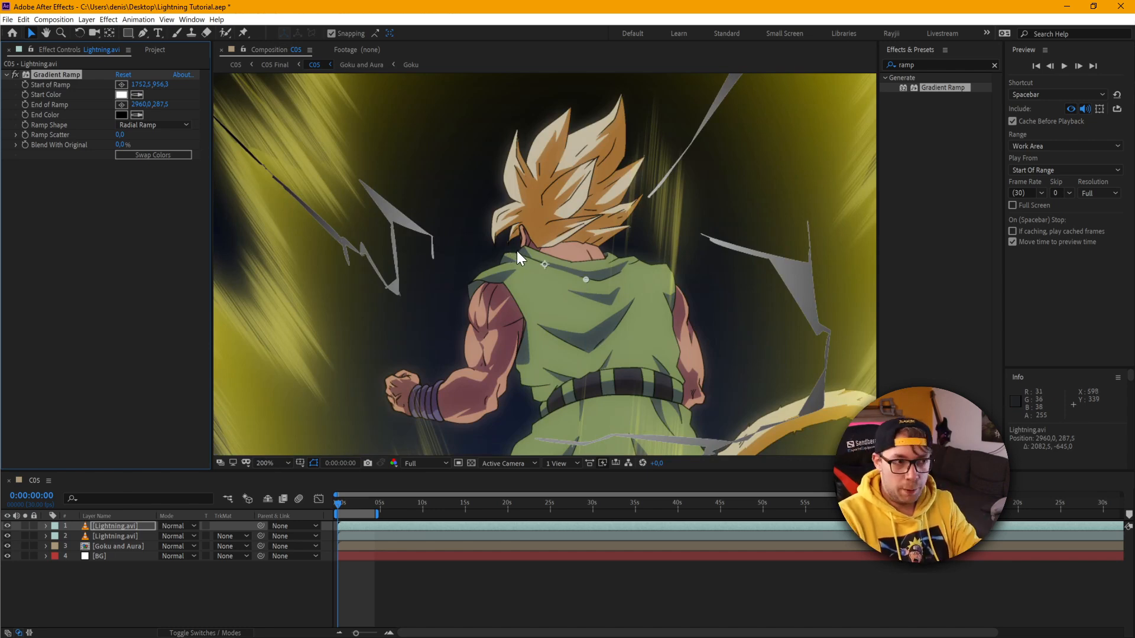
{"action": "mouse_move", "coordinate": [532, 260]}
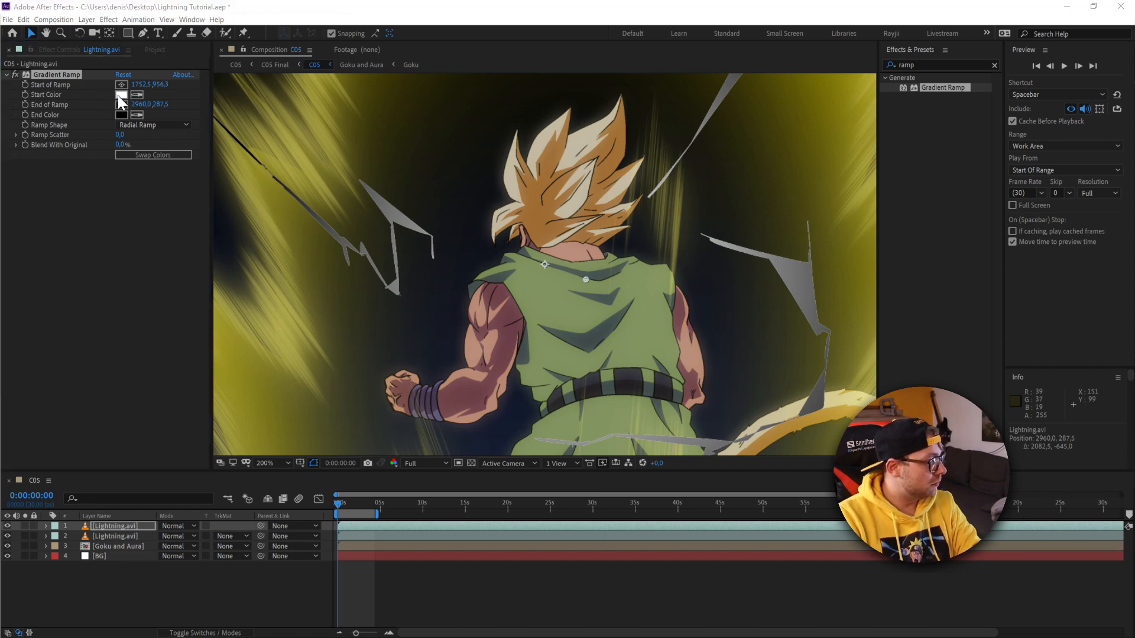
Set the Gradient Ramp Start Color to light cyan and End Color to deep blue.
{"action": "left_click", "coordinate": [122, 95]}
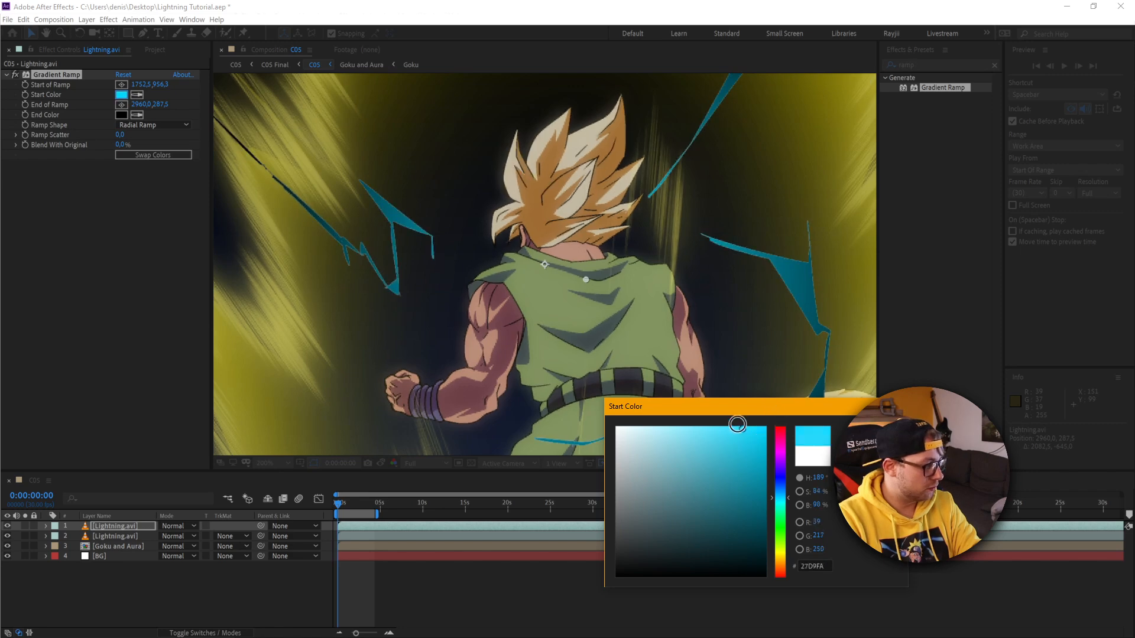
{"action": "left_click_drag", "start_coordinate": [737, 423], "coordinate": [701, 426]}
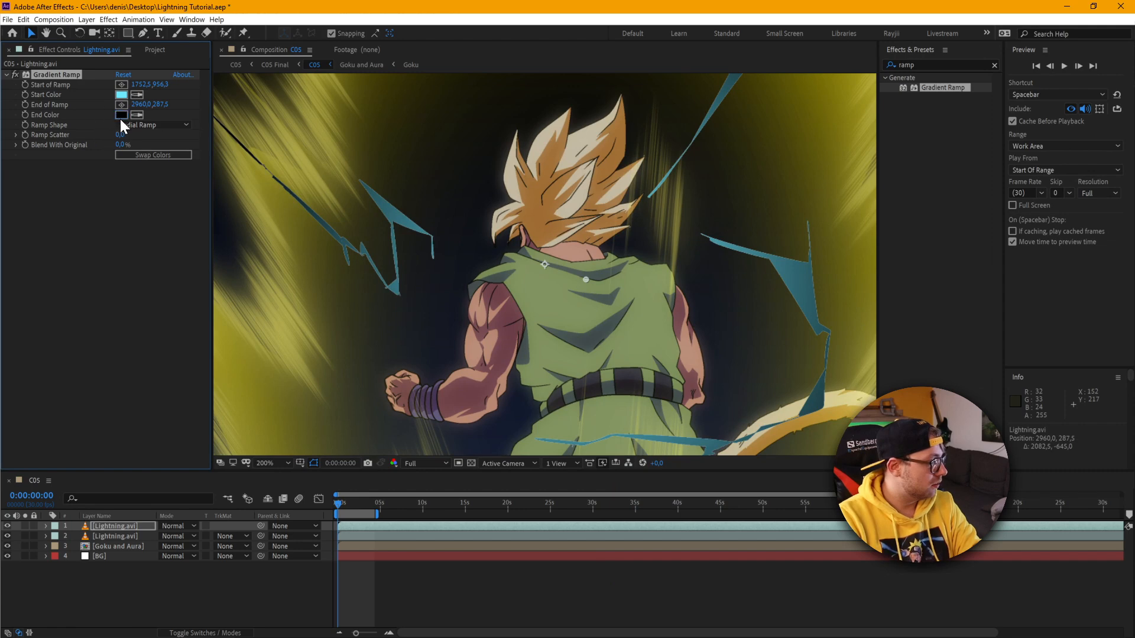
{"action": "left_click", "coordinate": [122, 115]}
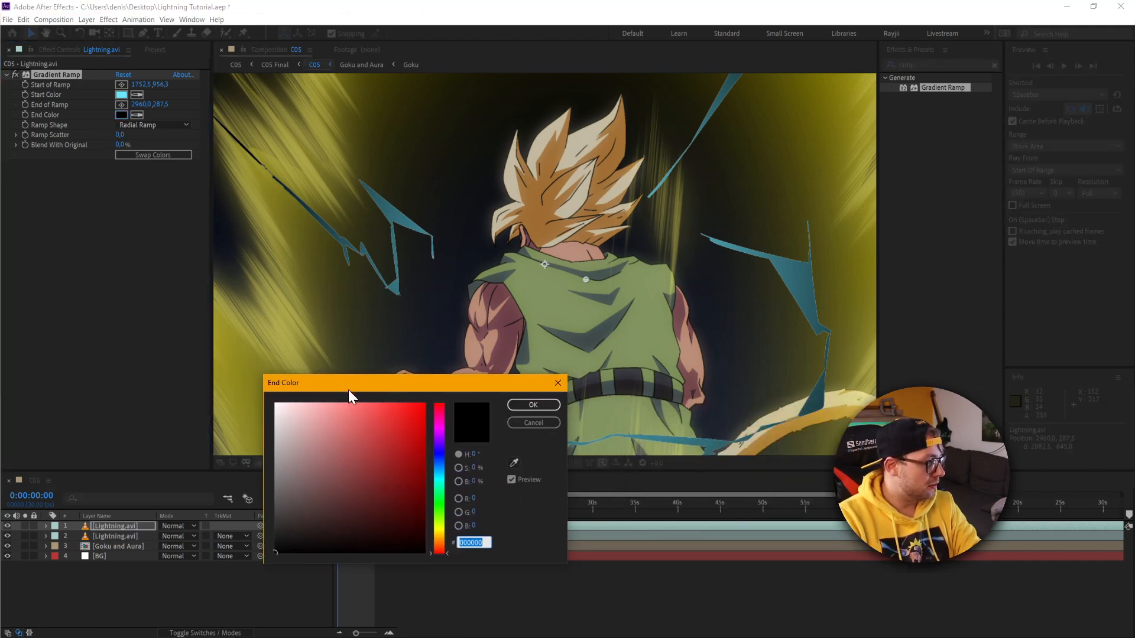
{"action": "left_click", "coordinate": [439, 418]}
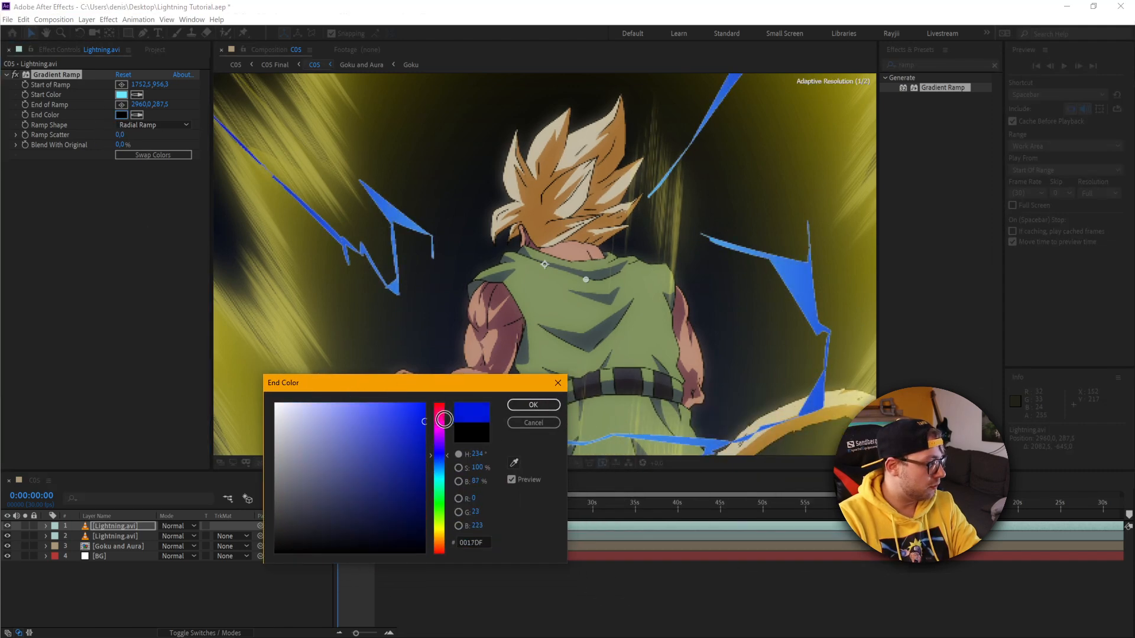
{"action": "left_click_drag", "start_coordinate": [445, 420], "coordinate": [434, 464]}
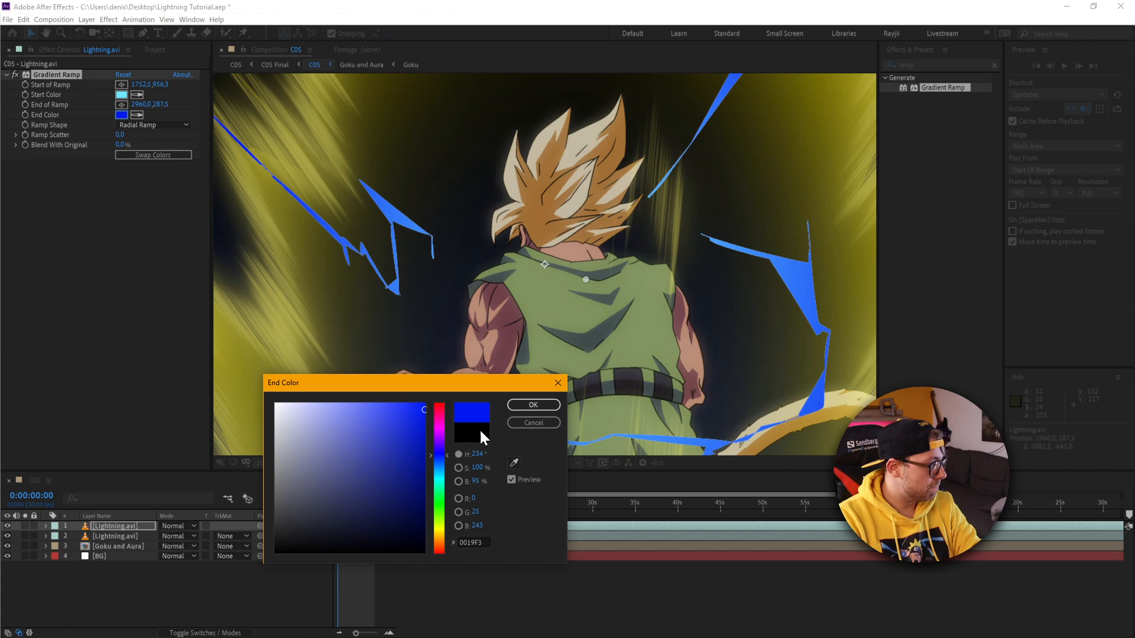
{"action": "left_click", "coordinate": [533, 403]}
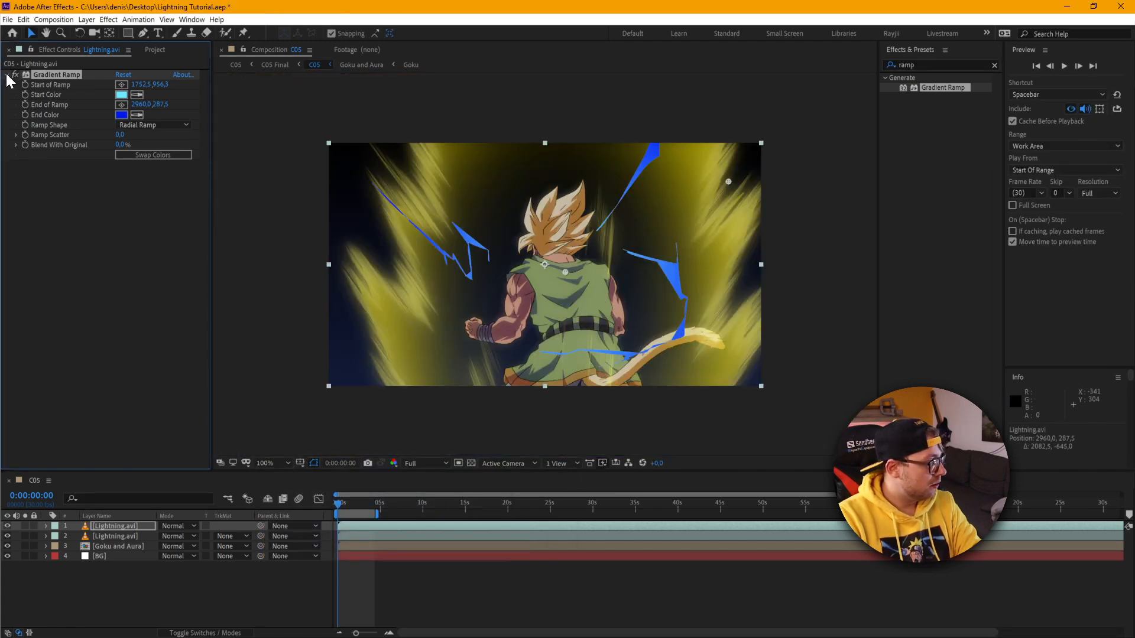
Collapse the Gradient Ramp effect and toggle the lightning layer's visibility to compare.
{"action": "left_click", "coordinate": [7, 74]}
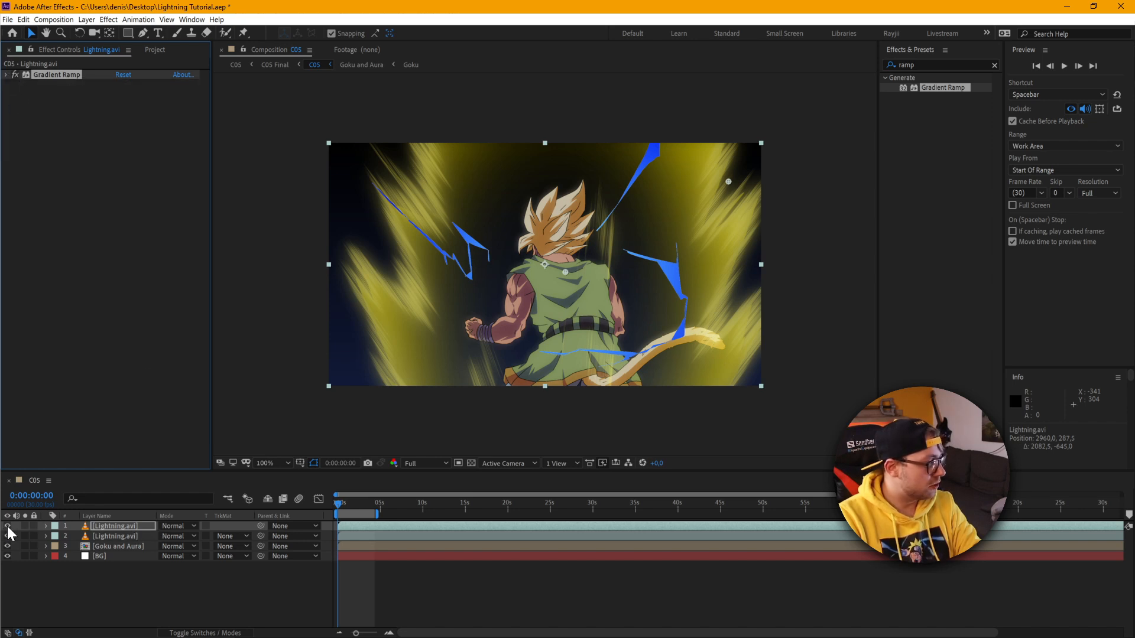
{"action": "left_click", "coordinate": [7, 525]}
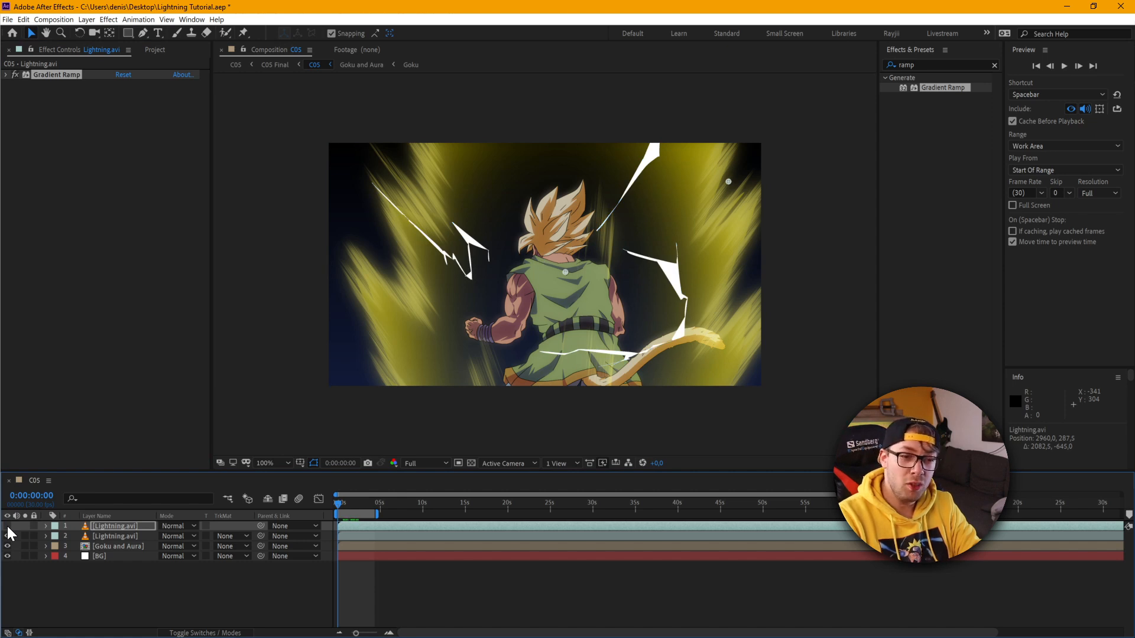
{"action": "left_click", "coordinate": [112, 525]}
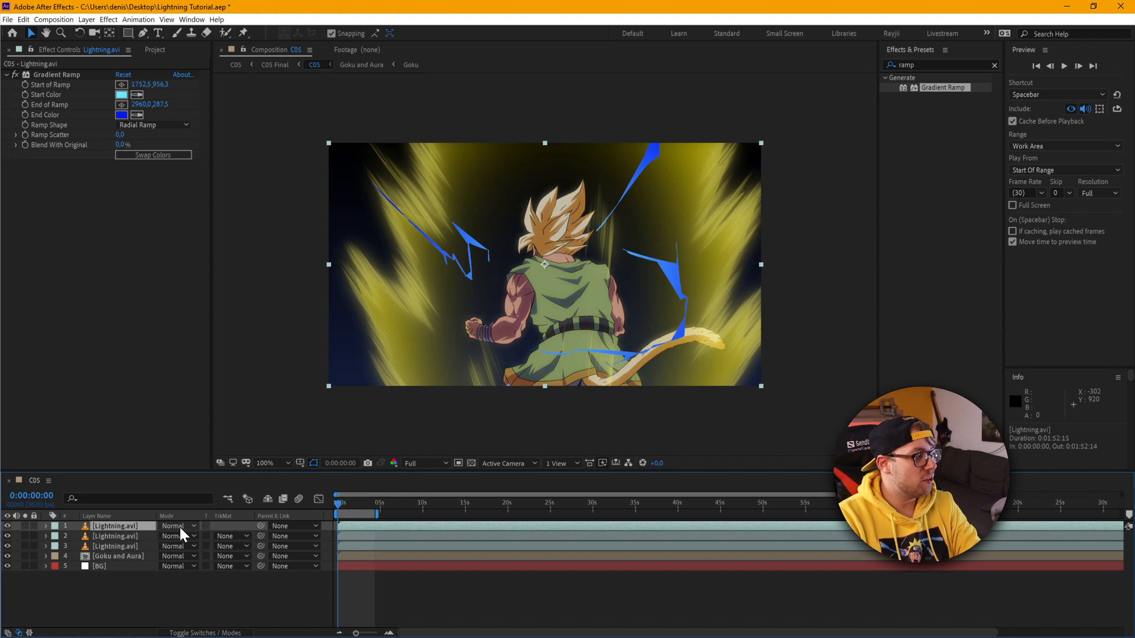
{"action": "mouse_move", "coordinate": [278, 617]}
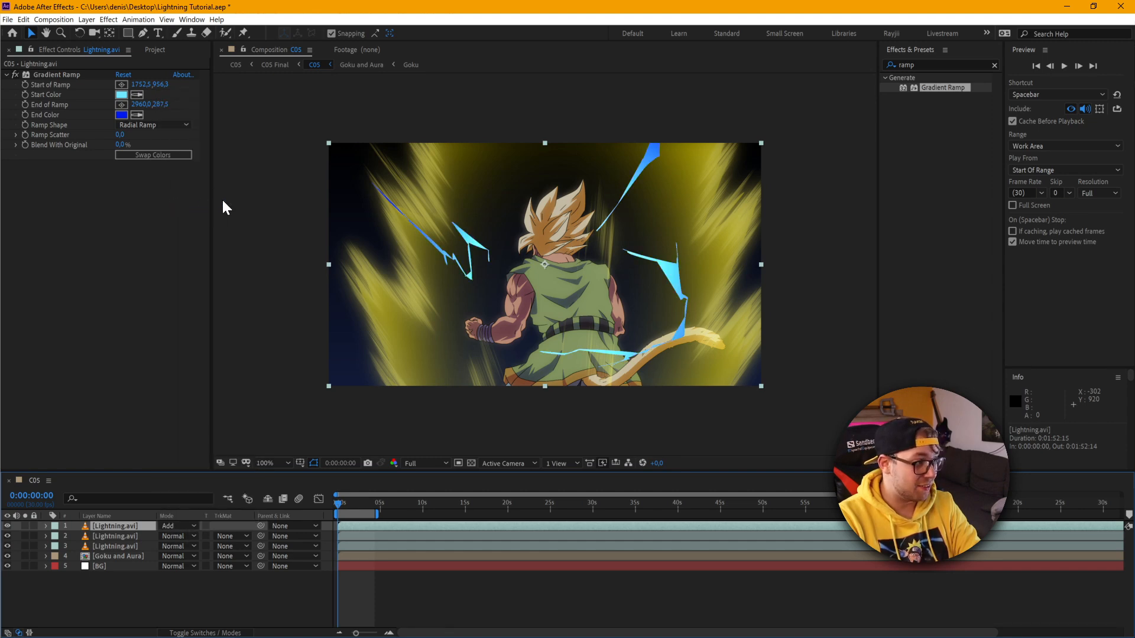
{"action": "mouse_move", "coordinate": [300, 484]}
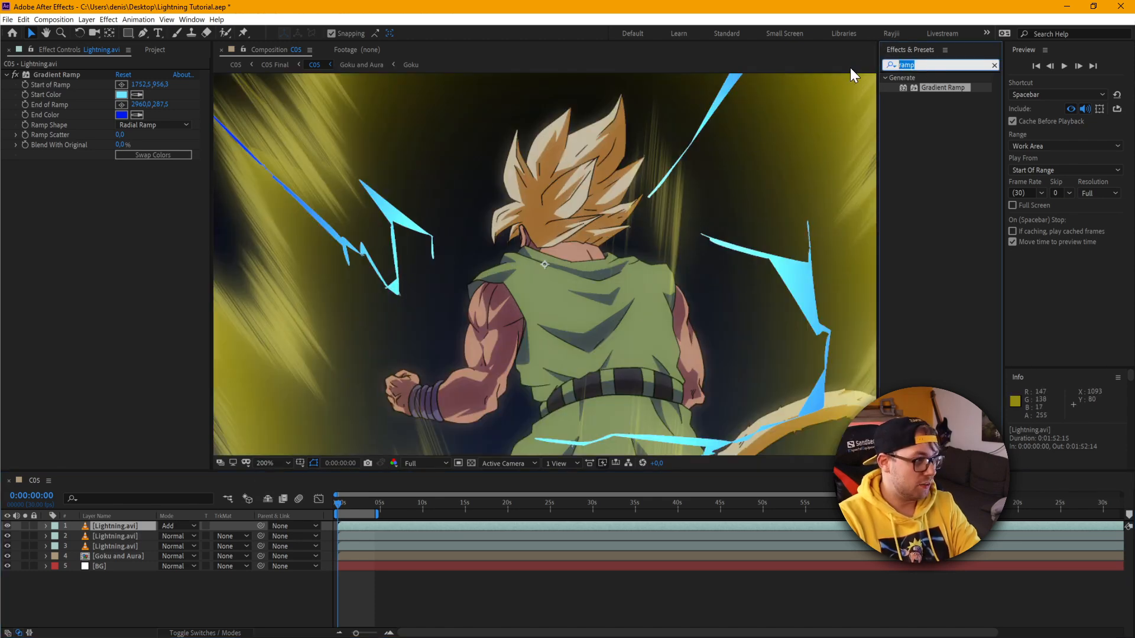
Apply Gaussian Blur to the top Lightning layer with Blurriness about 142.2.
{"action": "type", "text": "gau"}
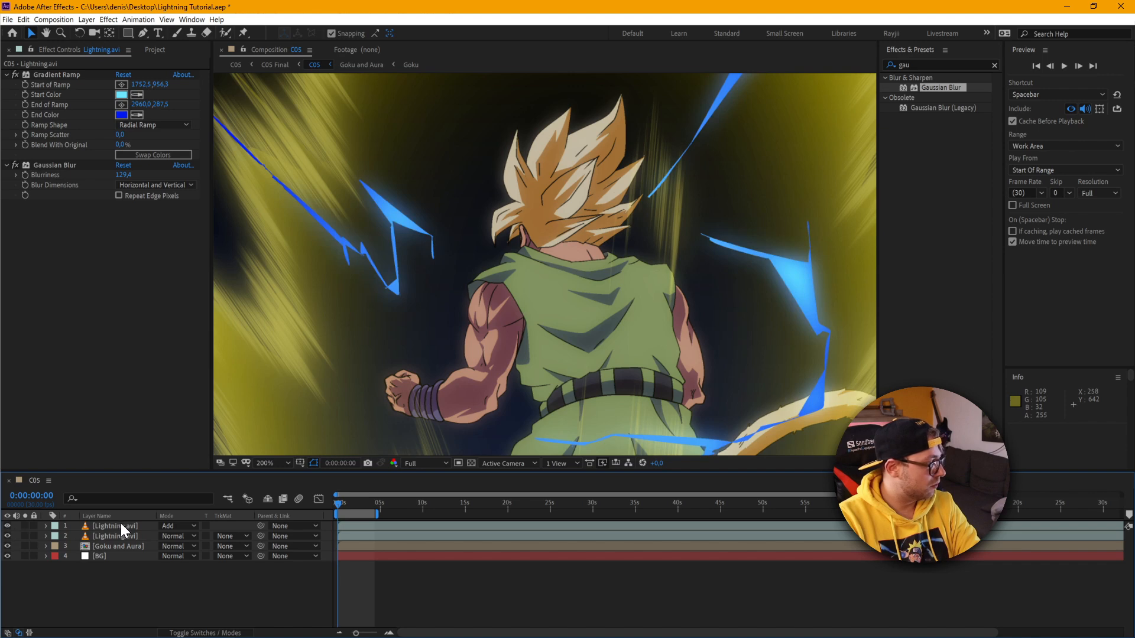
{"action": "left_click", "coordinate": [113, 525]}
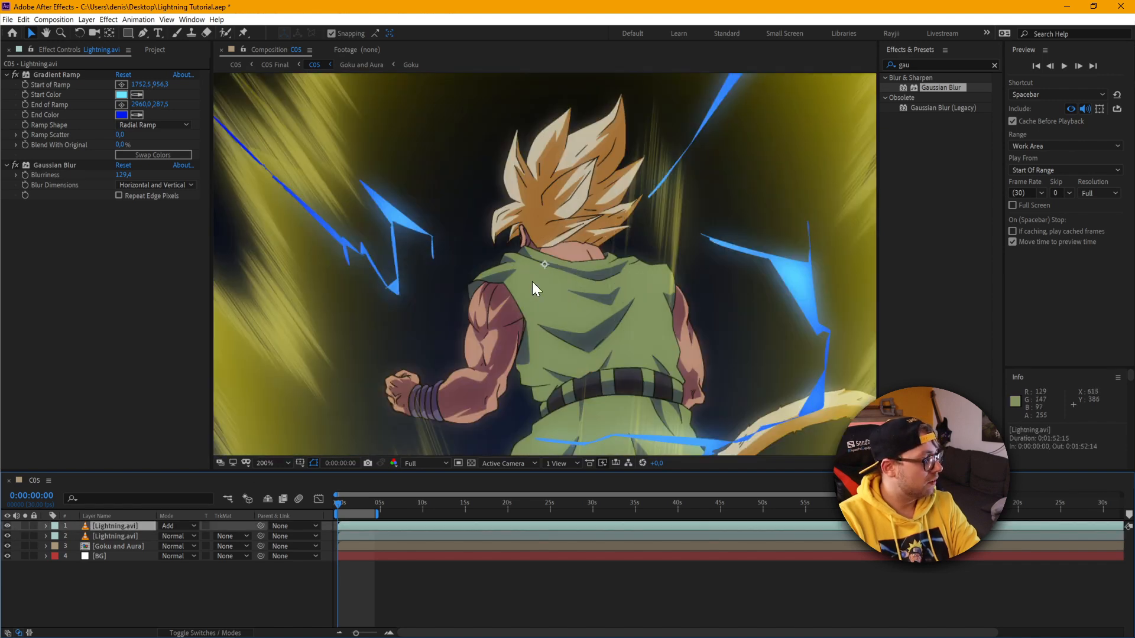
{"action": "left_click_drag", "start_coordinate": [123, 174], "coordinate": [145, 175]}
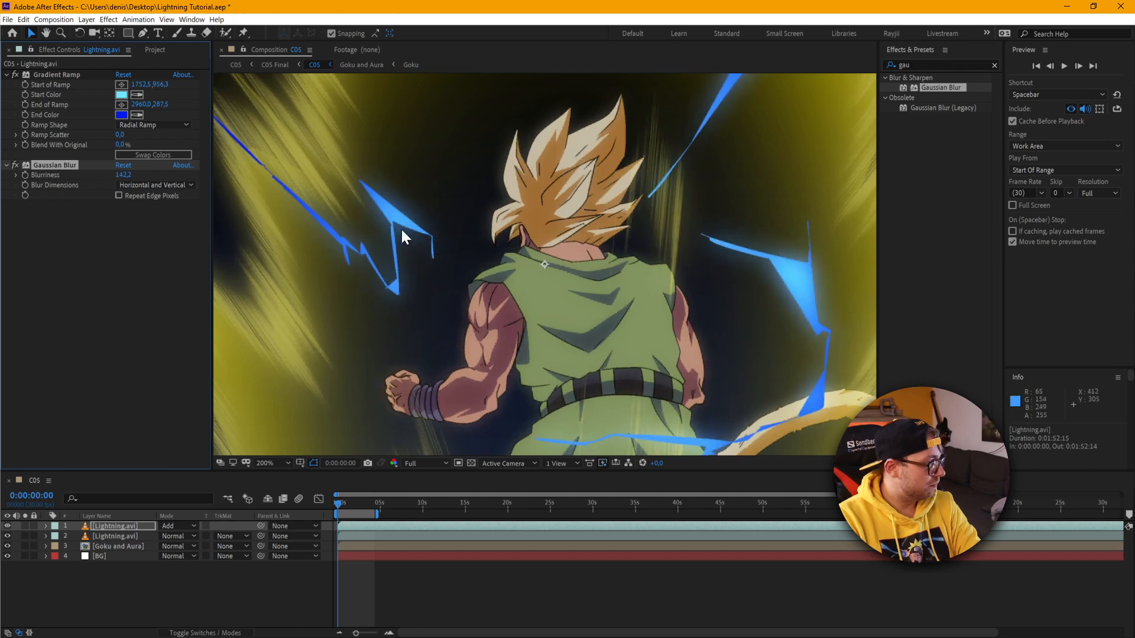
{"action": "left_click", "coordinate": [265, 463]}
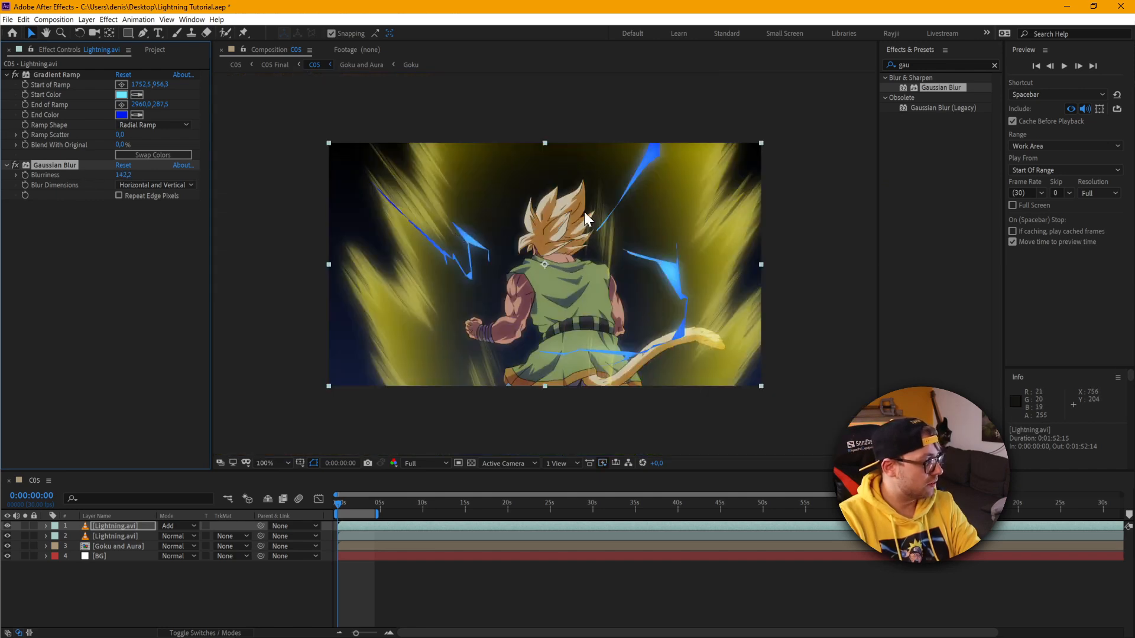
{"action": "mouse_move", "coordinate": [556, 230]}
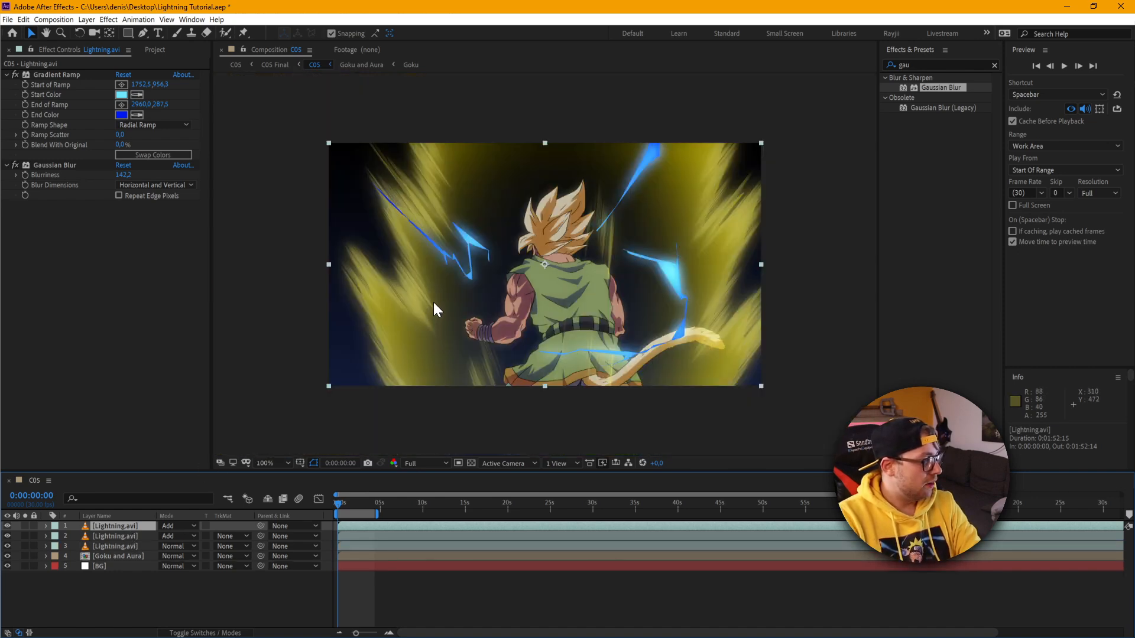
Zoom the viewer back to 200% on Goku and the lightning.
{"action": "left_click", "coordinate": [281, 464]}
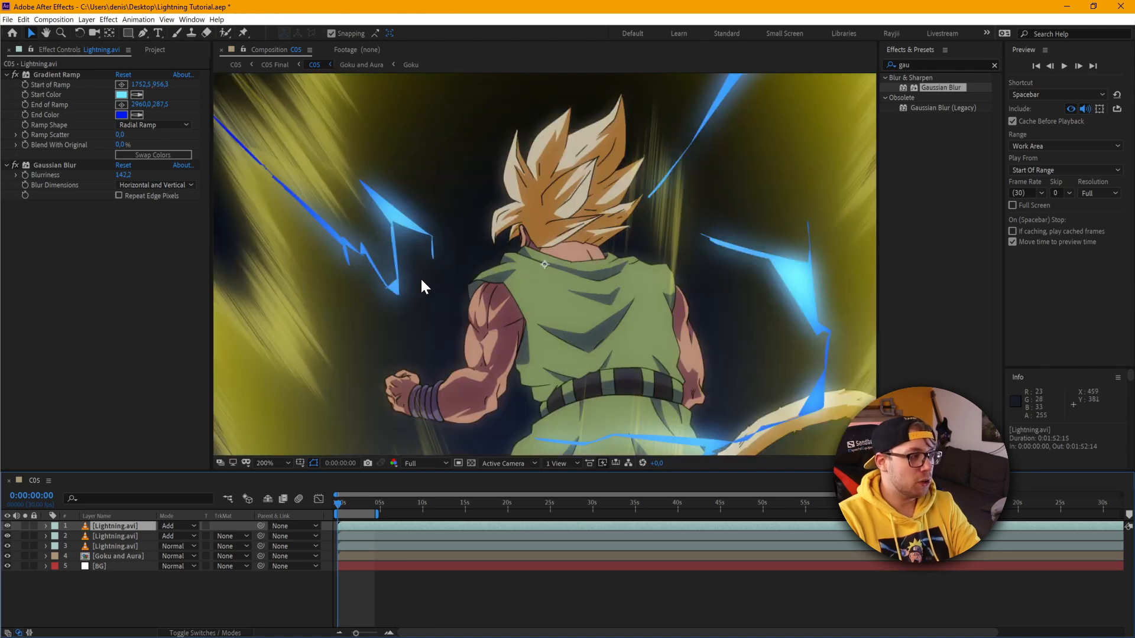
{"action": "mouse_move", "coordinate": [446, 274]}
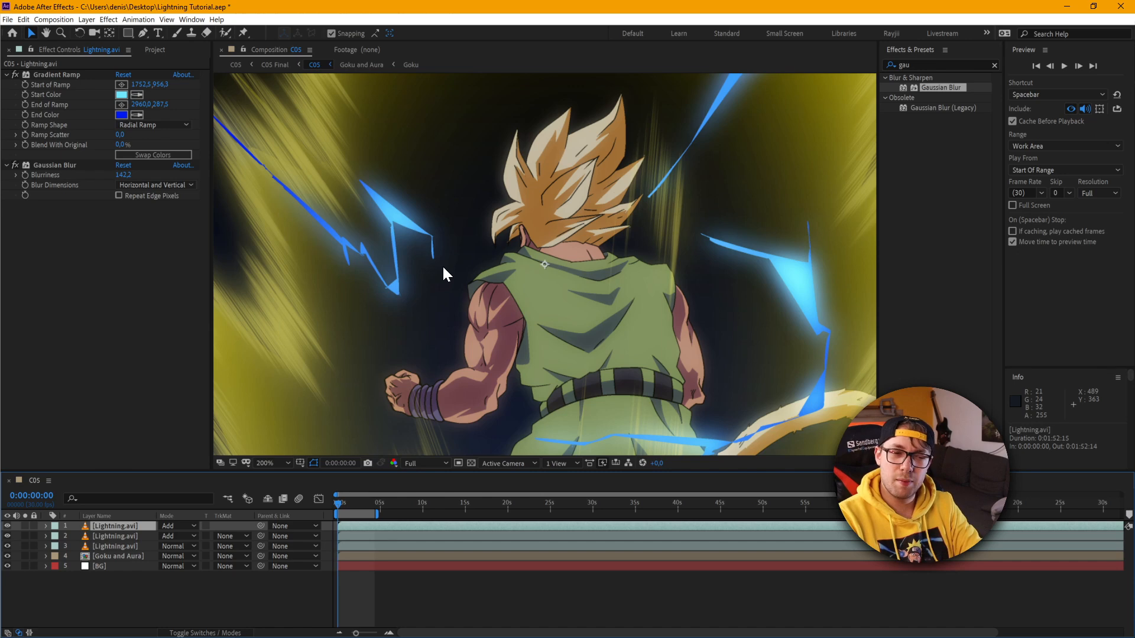
{"action": "mouse_move", "coordinate": [484, 366]}
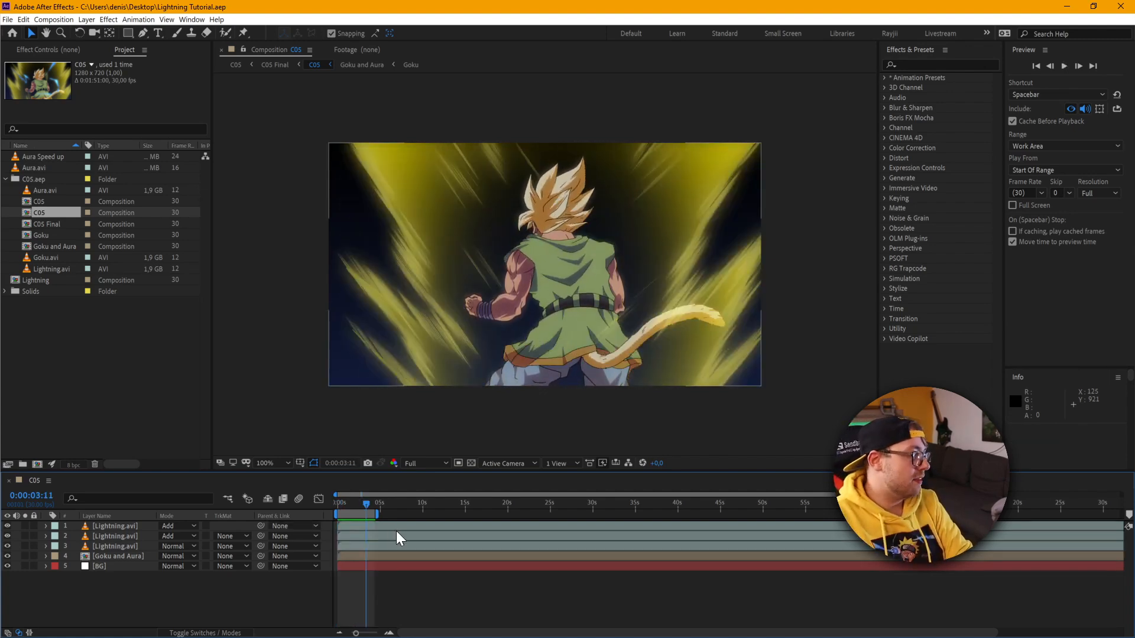
Scrub the playhead to about 0:00:03:07, where the blue lightning appears.
{"action": "left_click", "coordinate": [347, 509]}
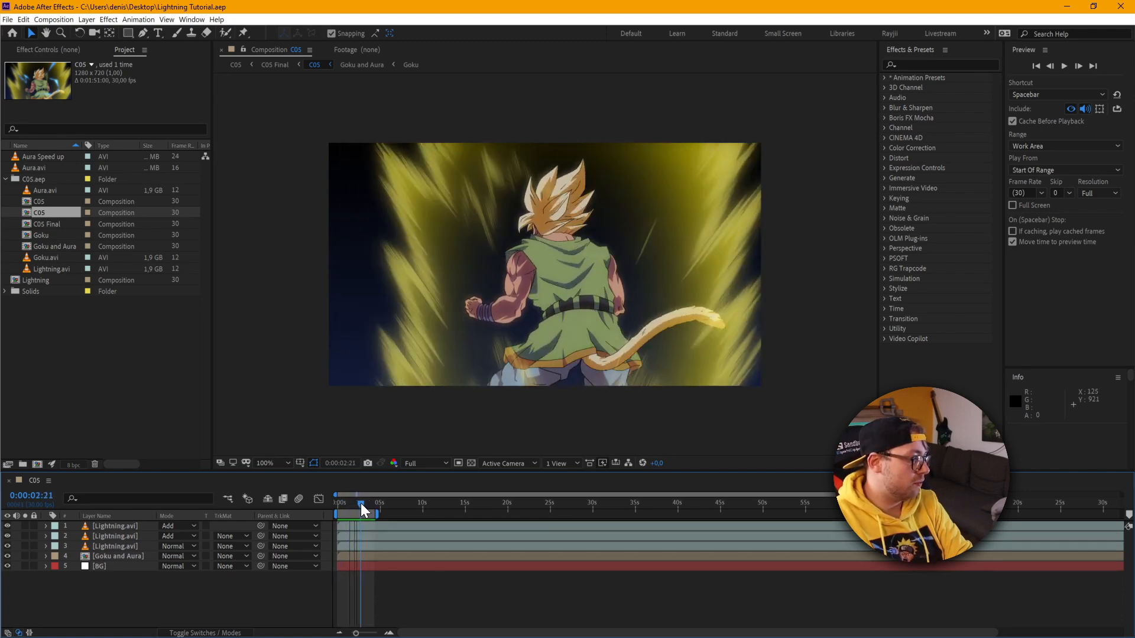
{"action": "left_click_drag", "start_coordinate": [362, 509], "coordinate": [347, 508]}
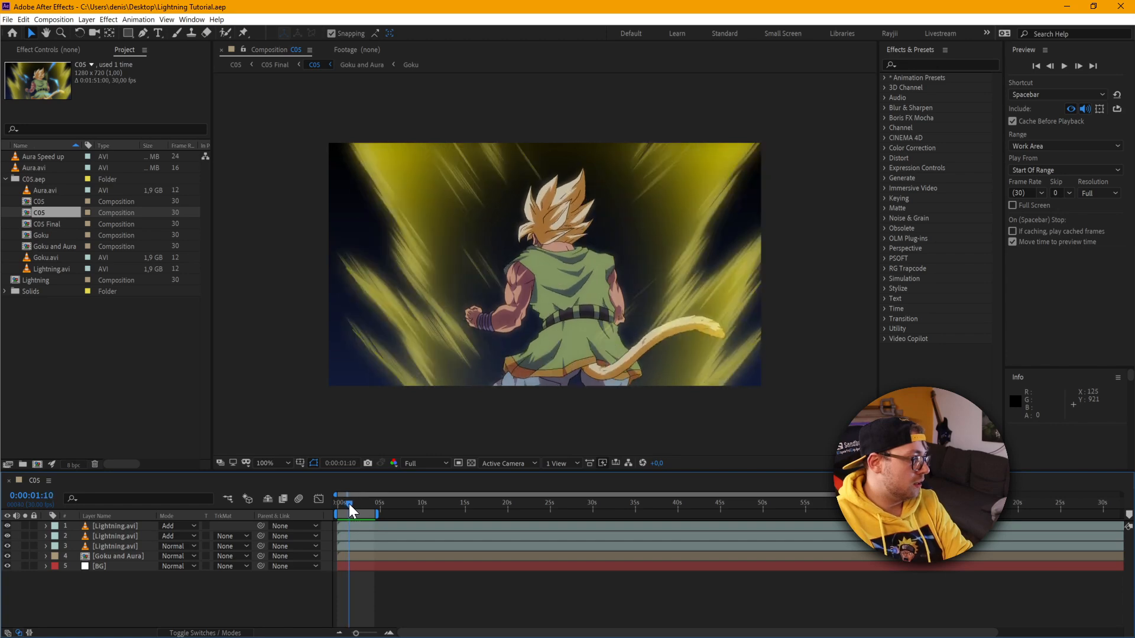
{"action": "left_click_drag", "start_coordinate": [345, 513], "coordinate": [361, 512]}
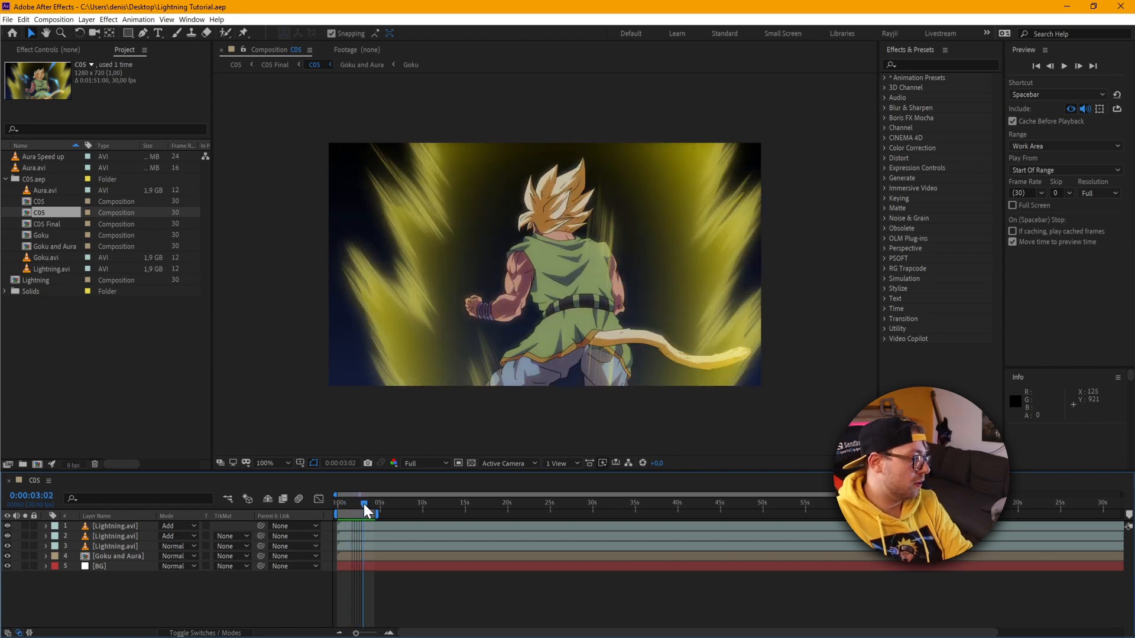
{"action": "left_click_drag", "start_coordinate": [364, 508], "coordinate": [366, 509]}
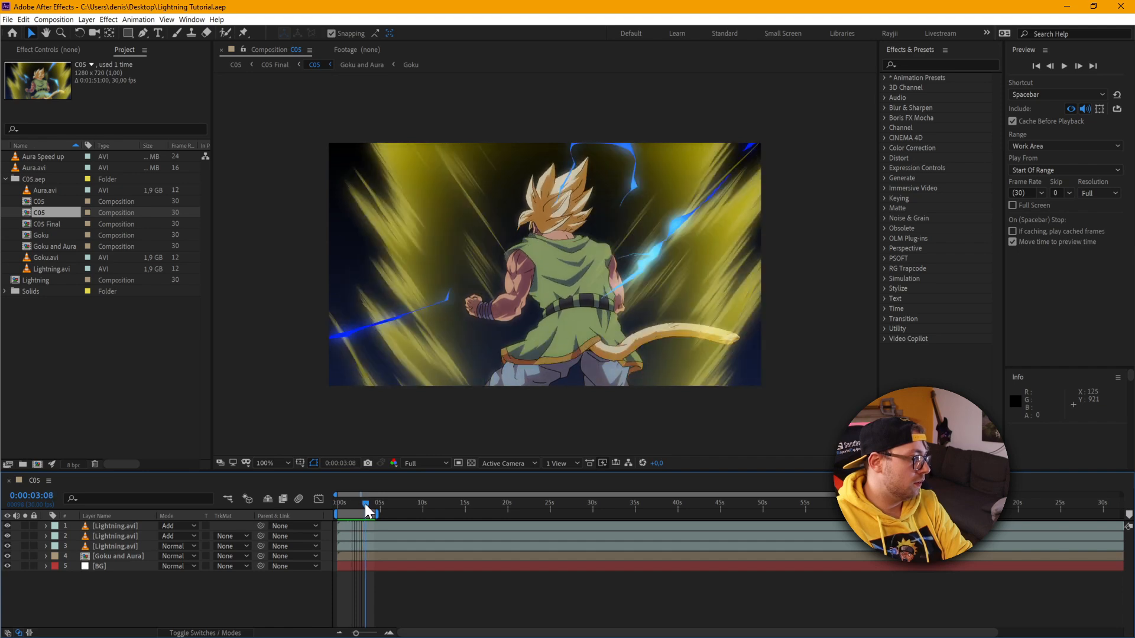
{"action": "mouse_move", "coordinate": [365, 512]}
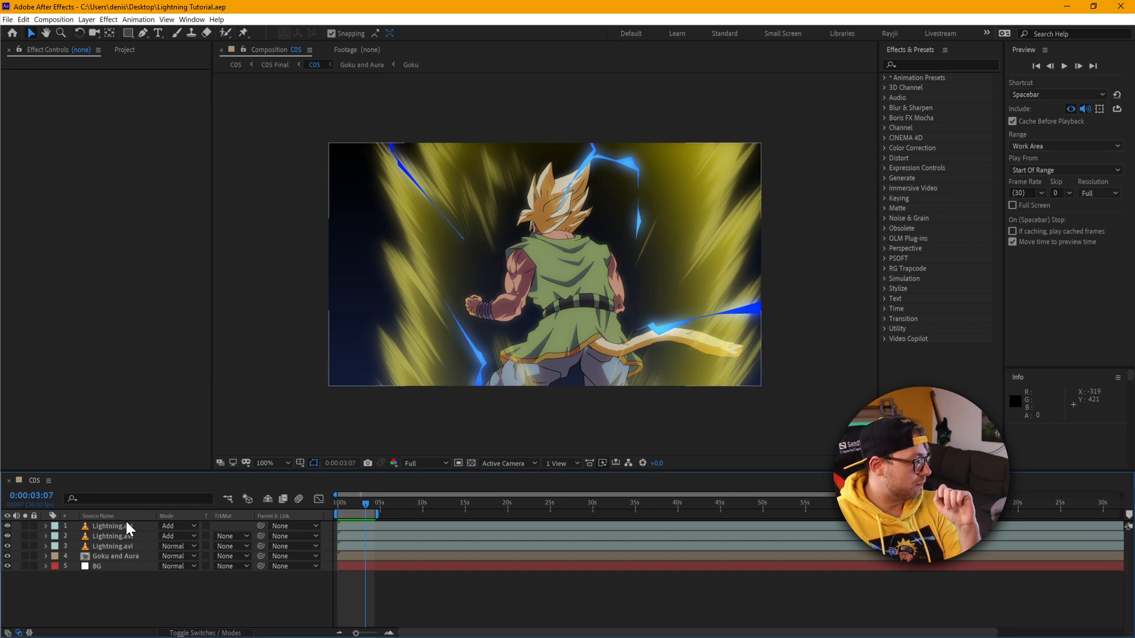
Select the top Lightning layer and reconfirm its Gradient Ramp start colour.
{"action": "left_click", "coordinate": [112, 525]}
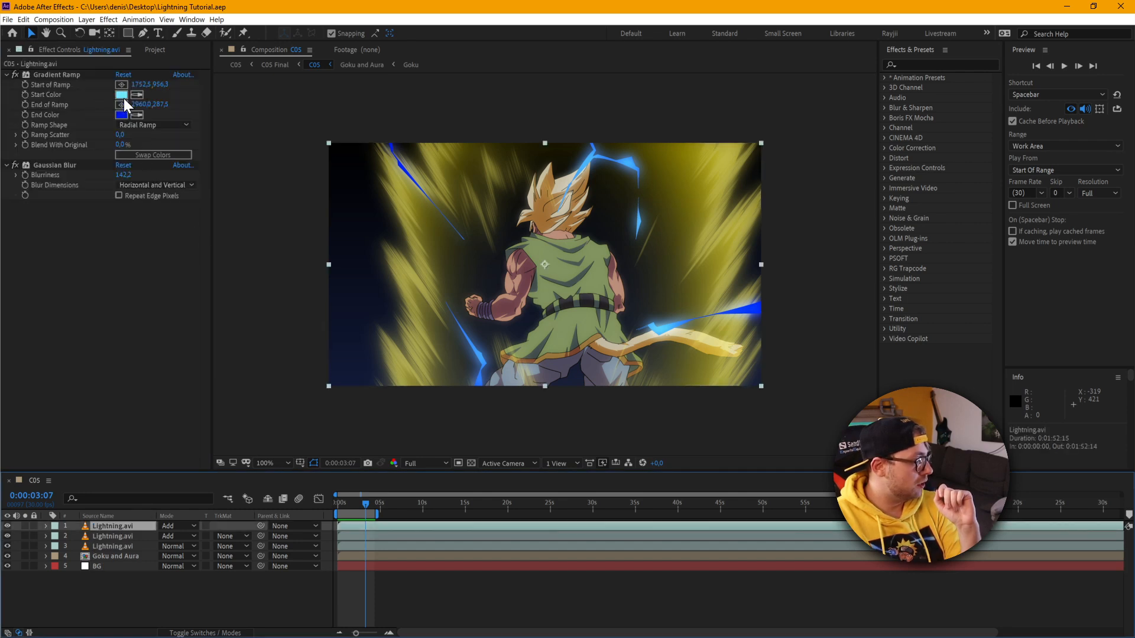
{"action": "left_click", "coordinate": [122, 94]}
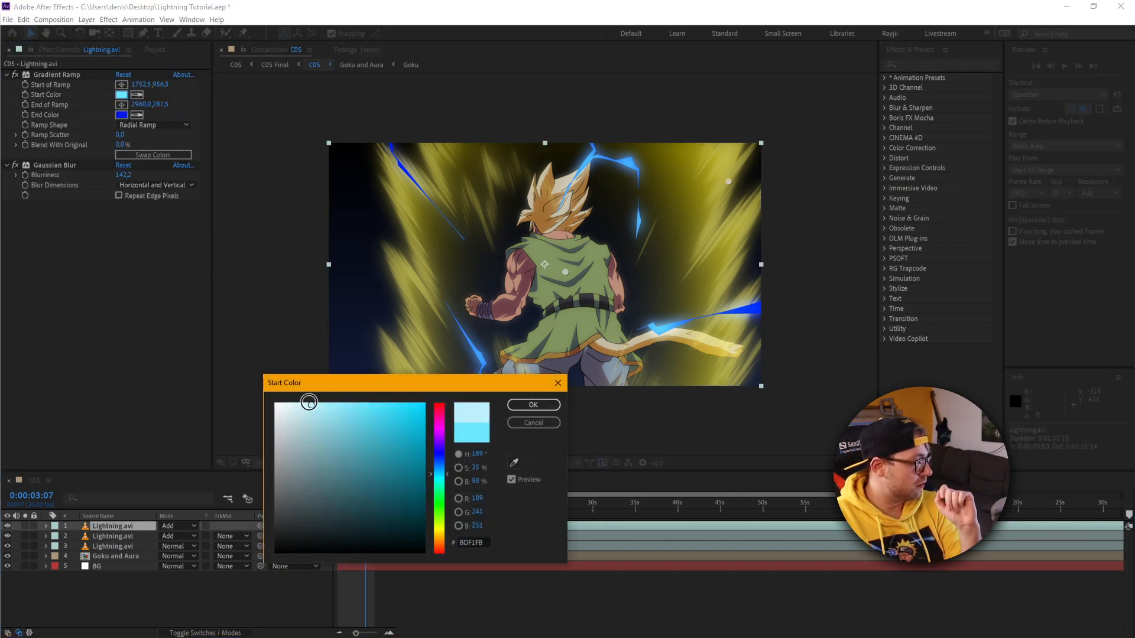
{"action": "left_click", "coordinate": [533, 404]}
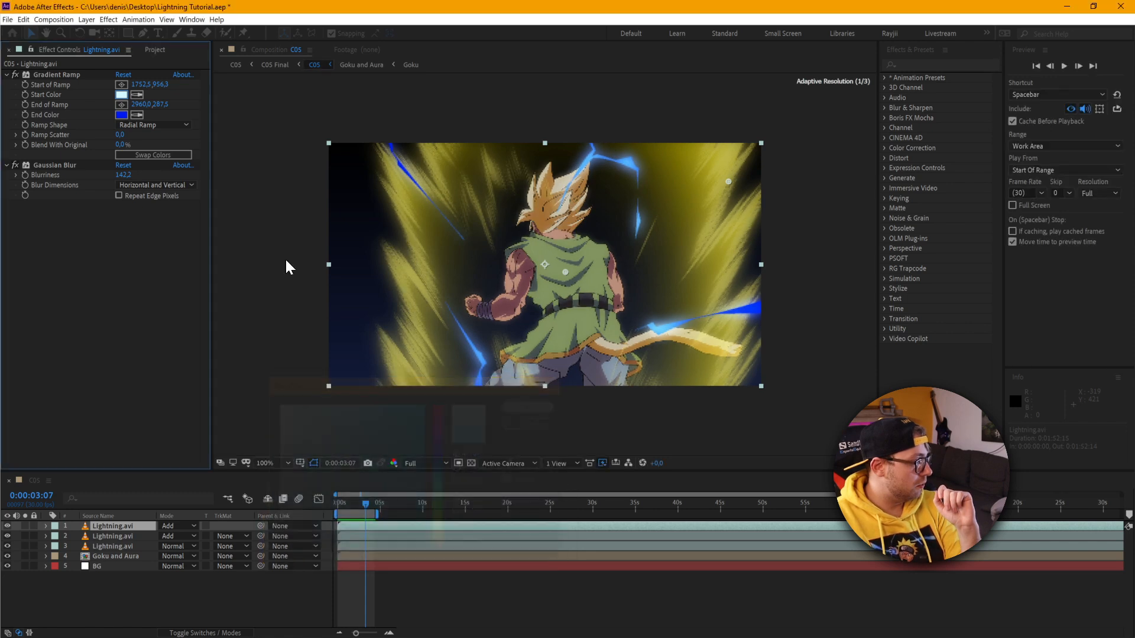
Change the Gradient Ramp end colour to light sky blue 44B9FF.
{"action": "left_click", "coordinate": [122, 114]}
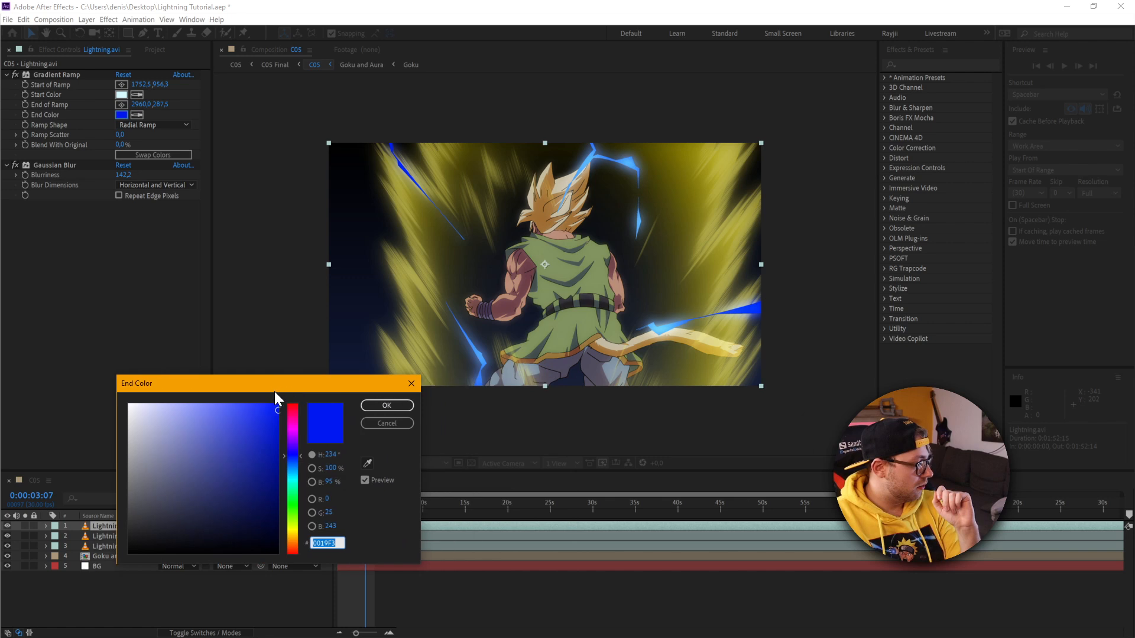
{"action": "left_click_drag", "start_coordinate": [291, 409], "coordinate": [291, 470]}
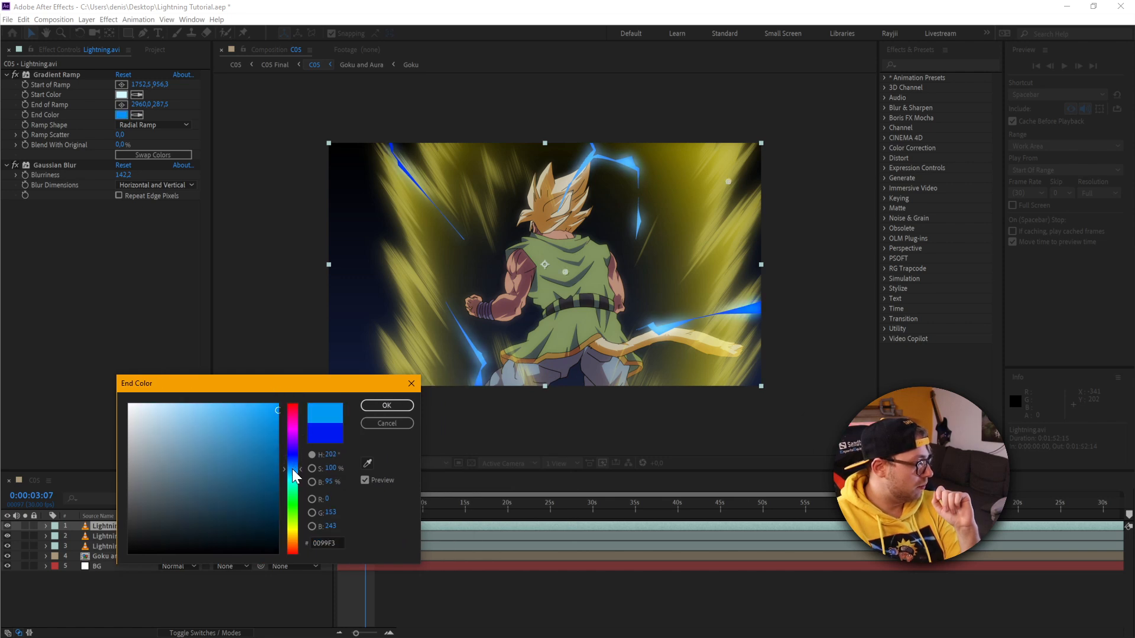
{"action": "left_click_drag", "start_coordinate": [295, 477], "coordinate": [238, 393]}
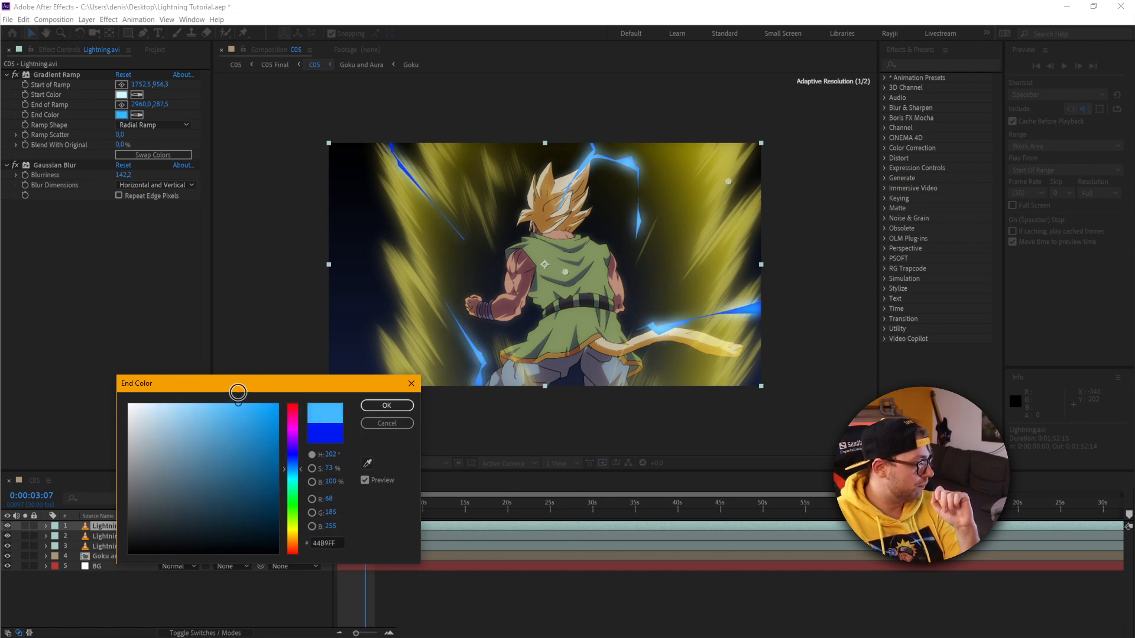
{"action": "left_click_drag", "start_coordinate": [239, 392], "coordinate": [259, 405]}
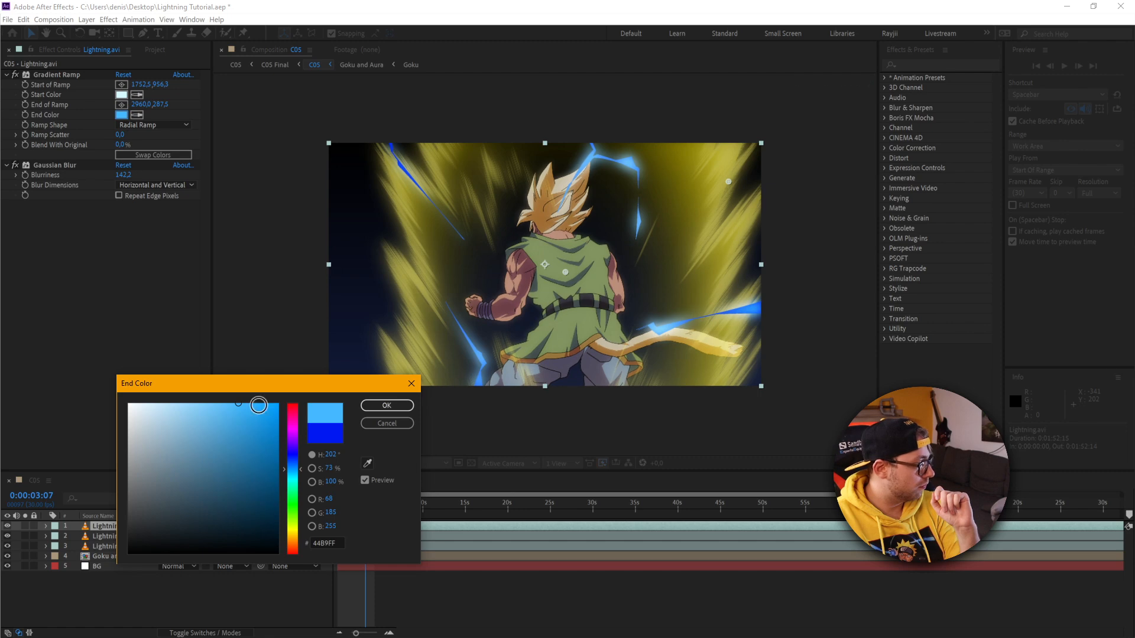
{"action": "left_click", "coordinate": [387, 406]}
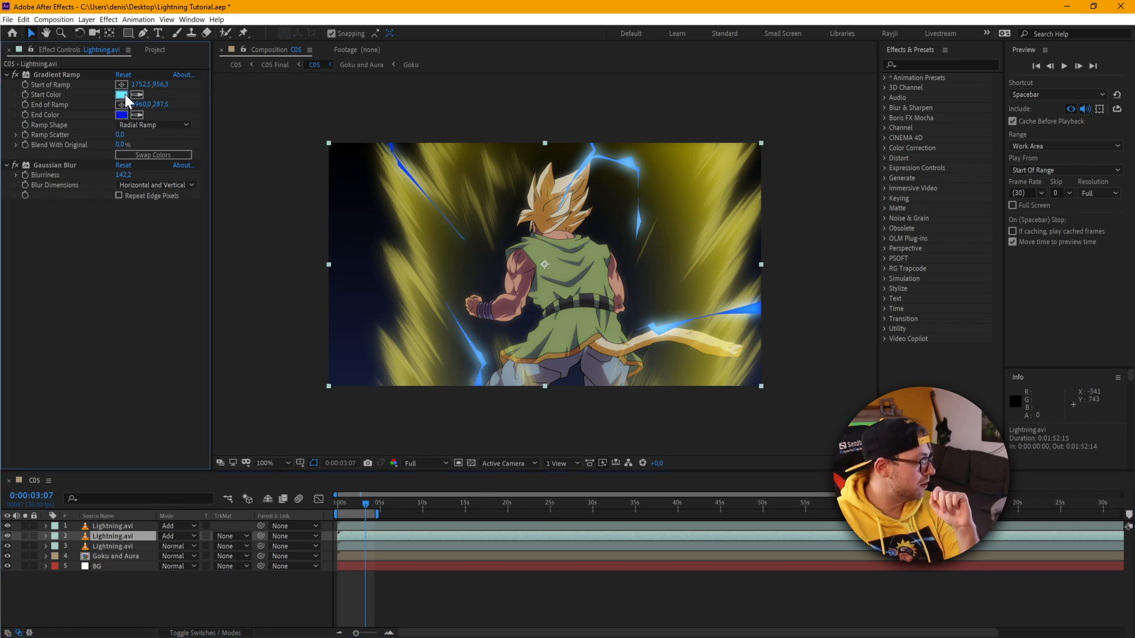
Set the second lightning layer's Gradient Ramp start colour to a pale cyan.
{"action": "left_click", "coordinate": [122, 94]}
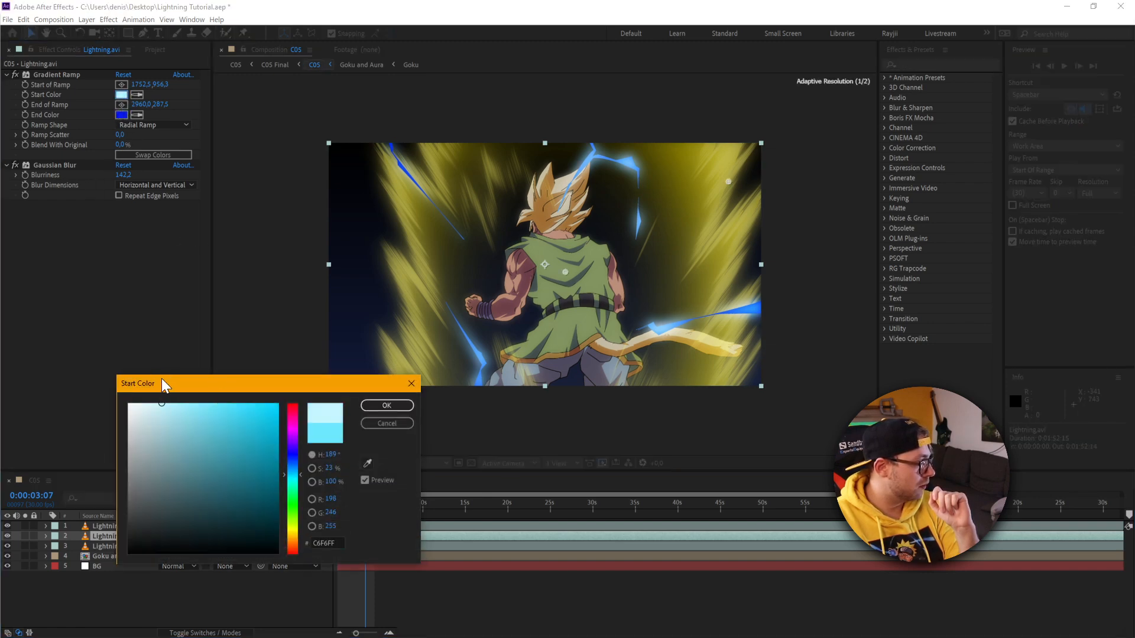
{"action": "left_click", "coordinate": [191, 419]}
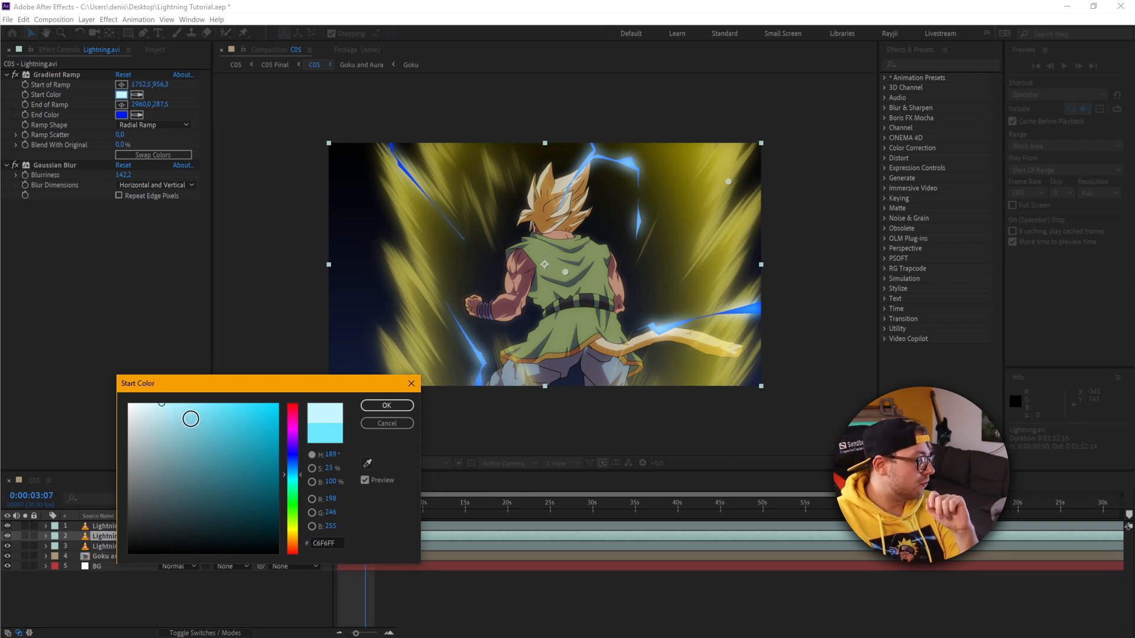
{"action": "left_click_drag", "start_coordinate": [191, 419], "coordinate": [152, 390]}
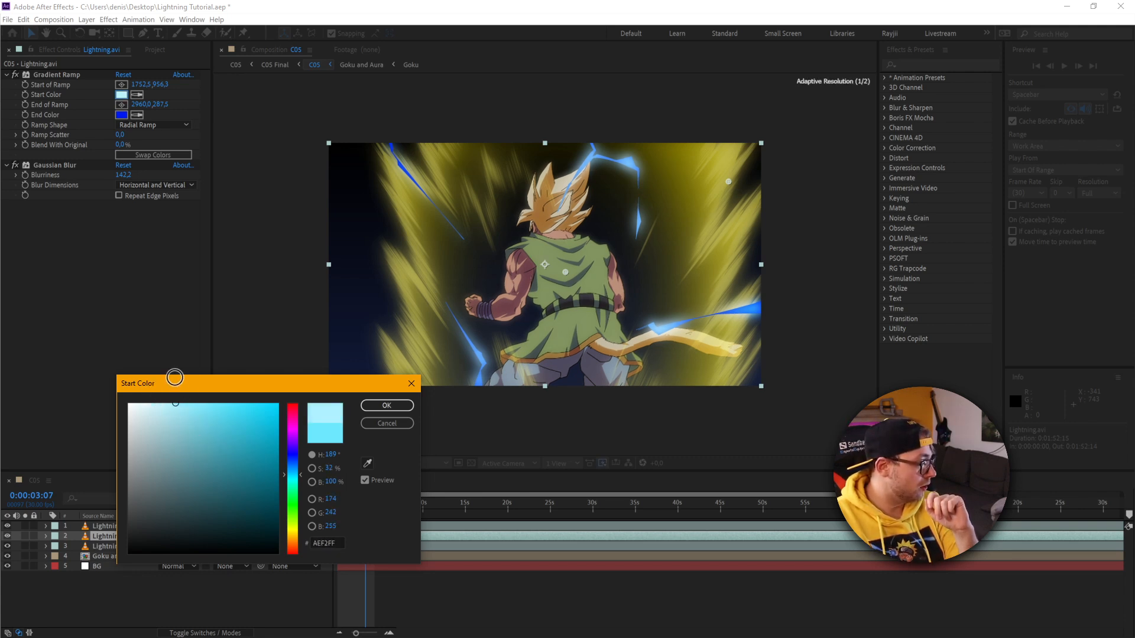
{"action": "left_click", "coordinate": [386, 405]}
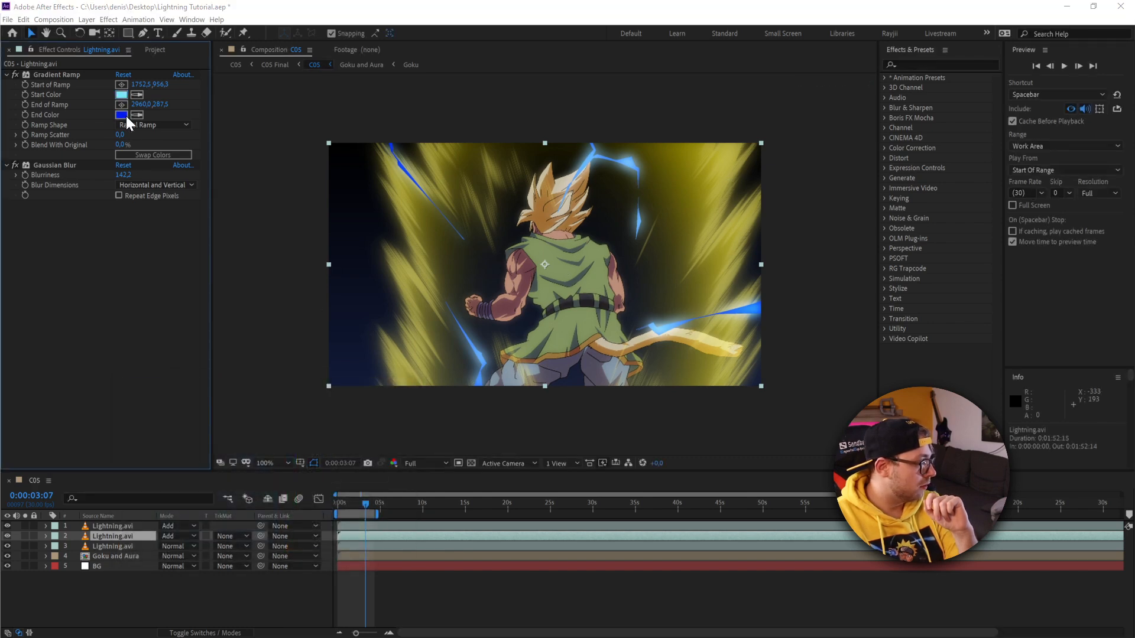
Set the gradient end colour to a darker blue shade.
{"action": "left_click", "coordinate": [122, 116]}
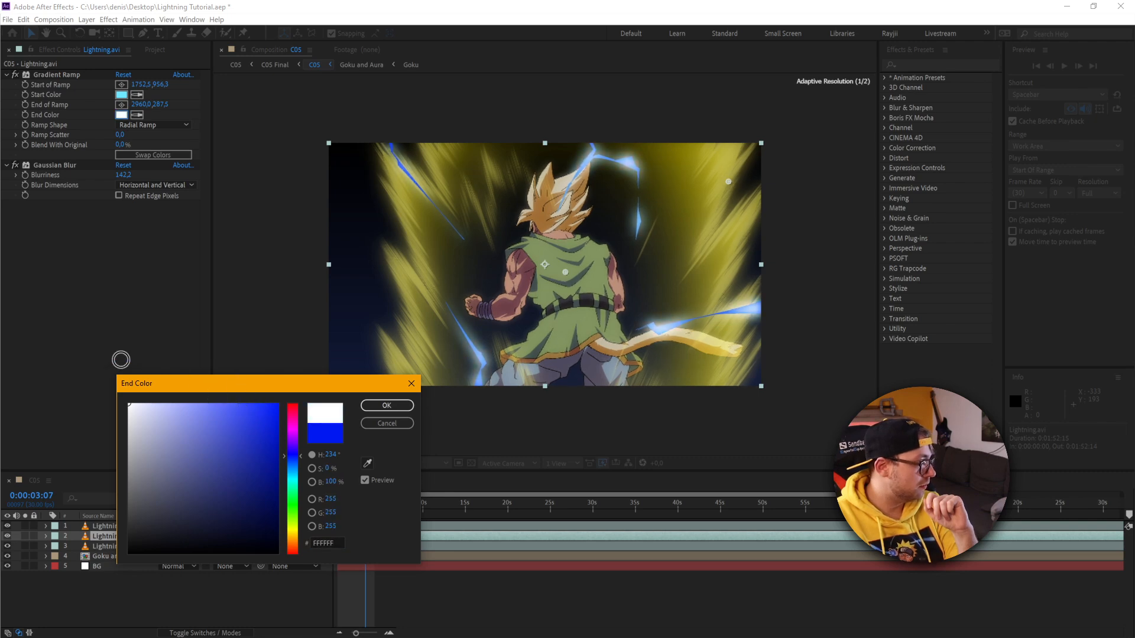
{"action": "left_click", "coordinate": [292, 404]}
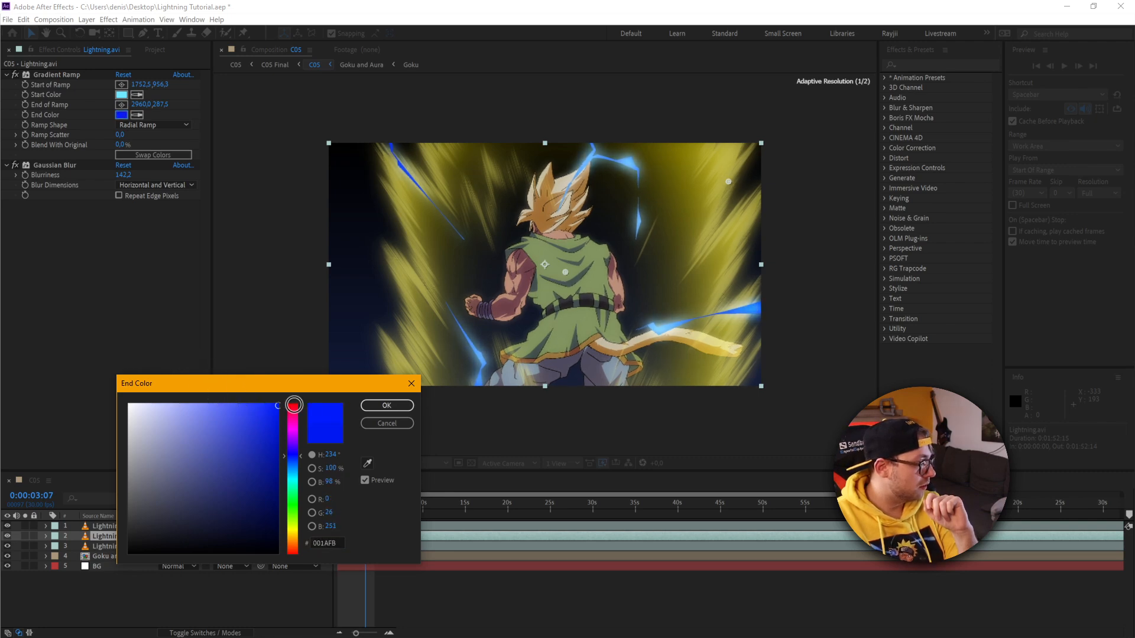
{"action": "left_click", "coordinate": [247, 465]}
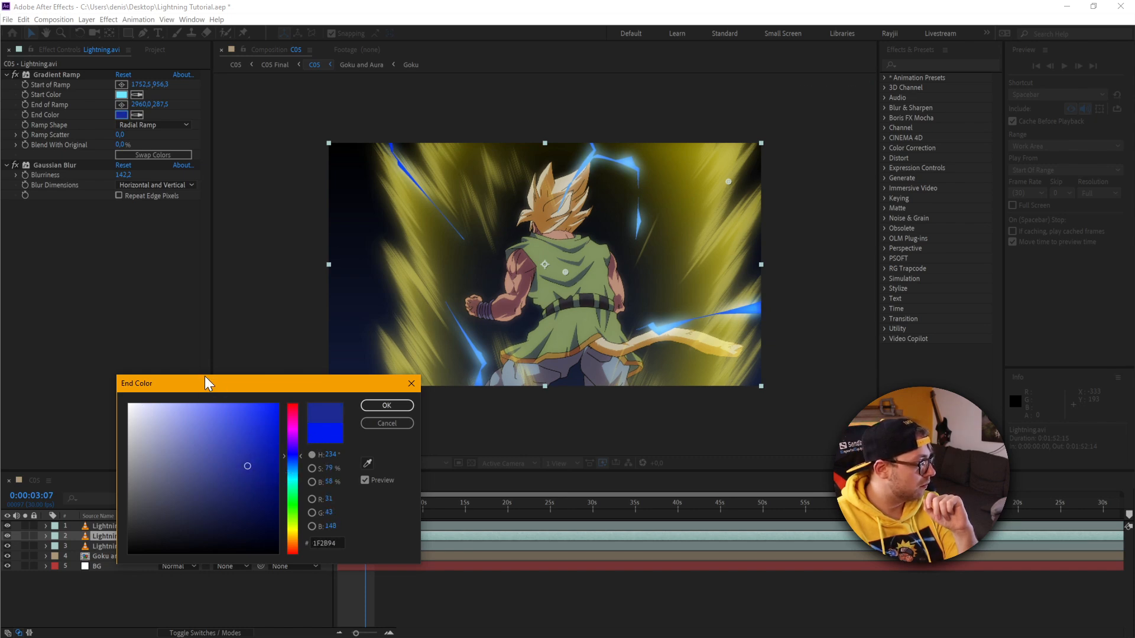
{"action": "left_click", "coordinate": [386, 405]}
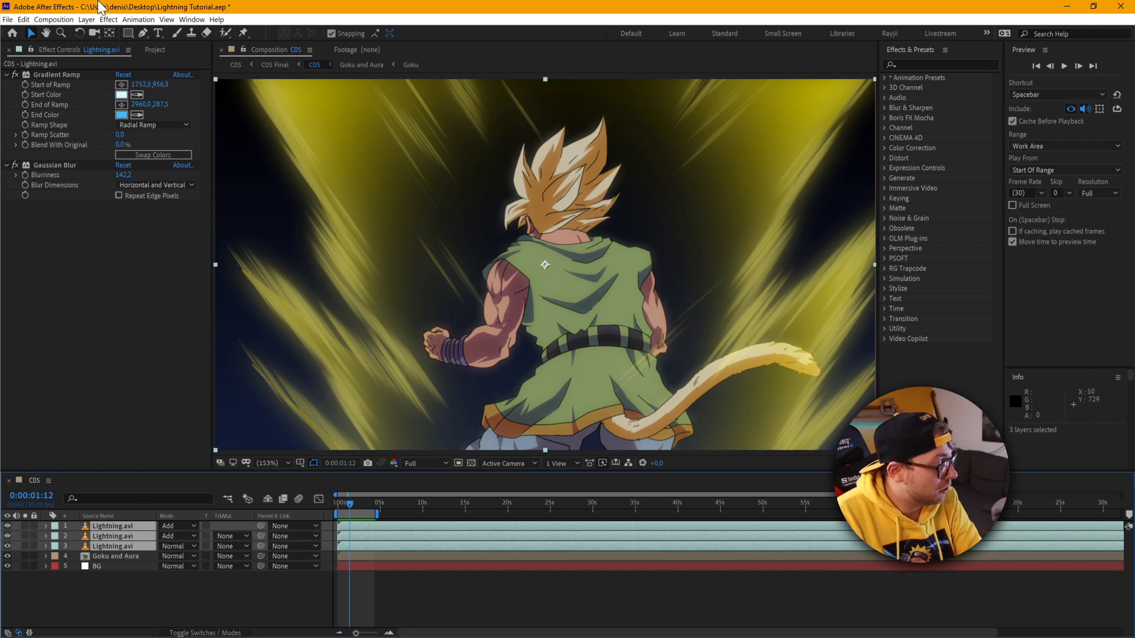
Pre-compose the selected lightning layers into Pre-comp 1, moving all attributes.
{"action": "left_click", "coordinate": [85, 19]}
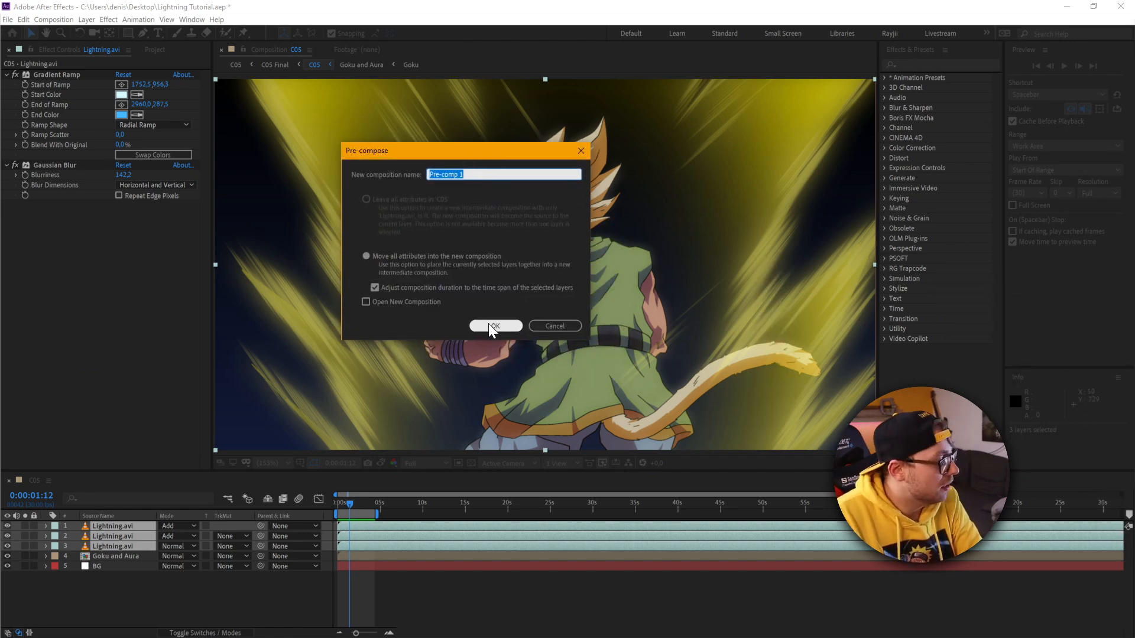
{"action": "left_click", "coordinate": [495, 325]}
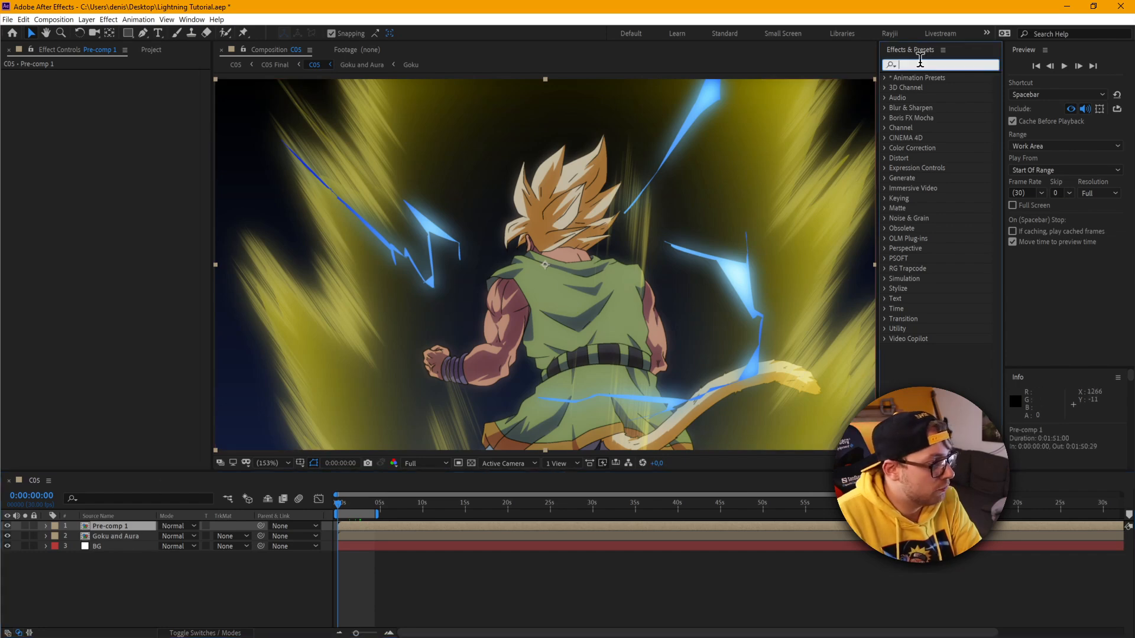
Apply Hue/Saturation to Pre-comp 1 and rotate Master Hue until the lightning turns yellow.
{"action": "type", "text": "hue"}
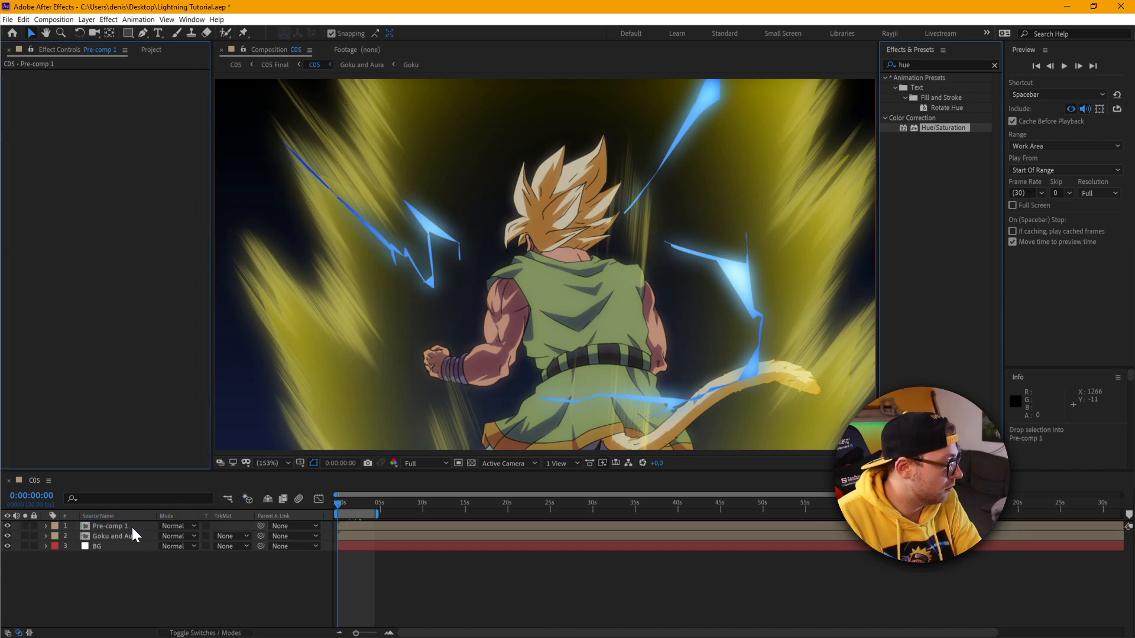
{"action": "left_click", "coordinate": [109, 526]}
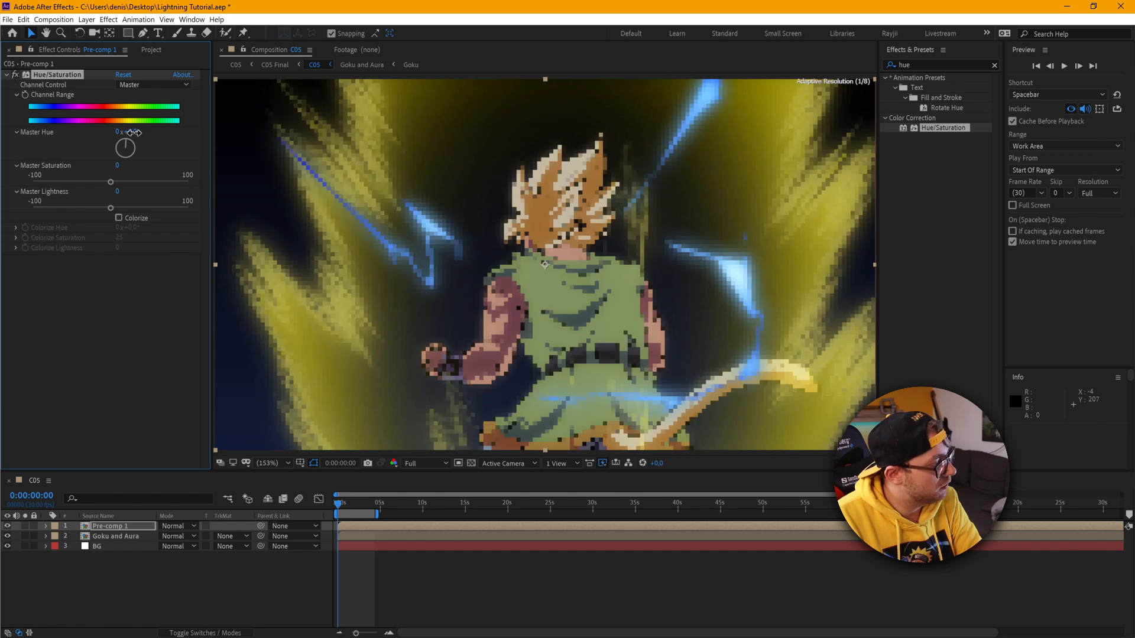
{"action": "left_click_drag", "start_coordinate": [124, 147], "coordinate": [181, 141]}
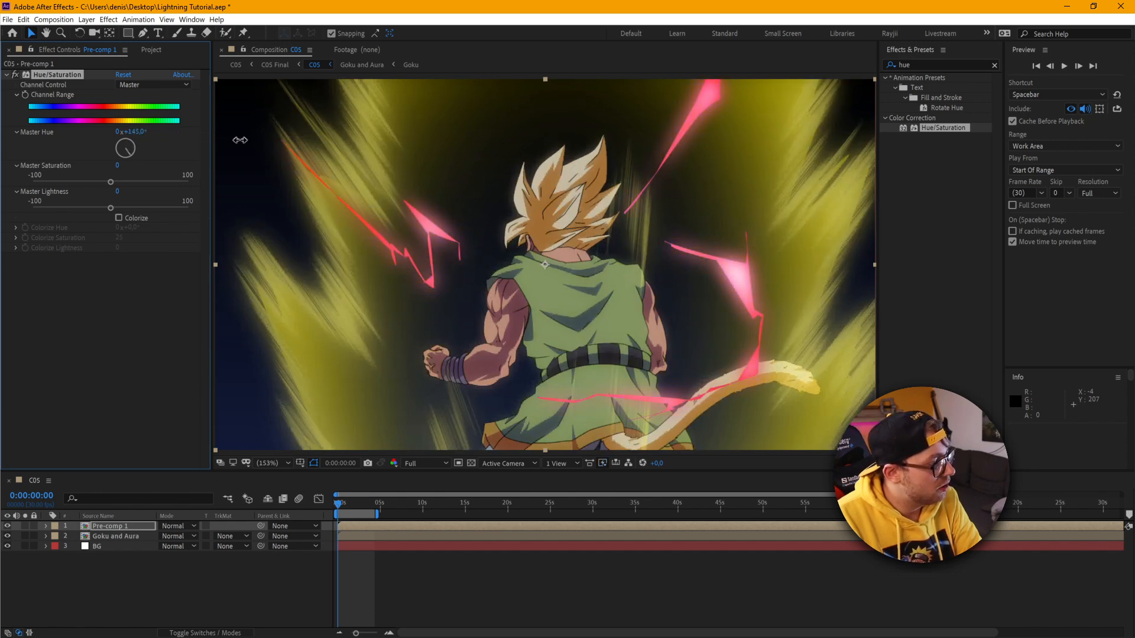
{"action": "left_click_drag", "start_coordinate": [125, 147], "coordinate": [134, 145]}
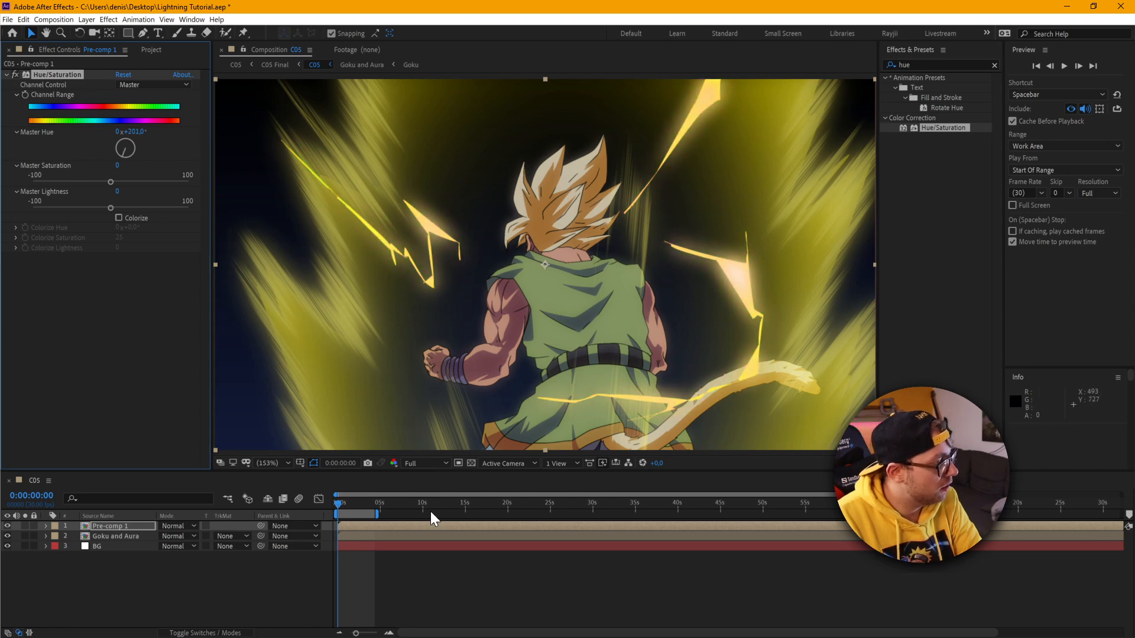
{"action": "left_click", "coordinate": [344, 507]}
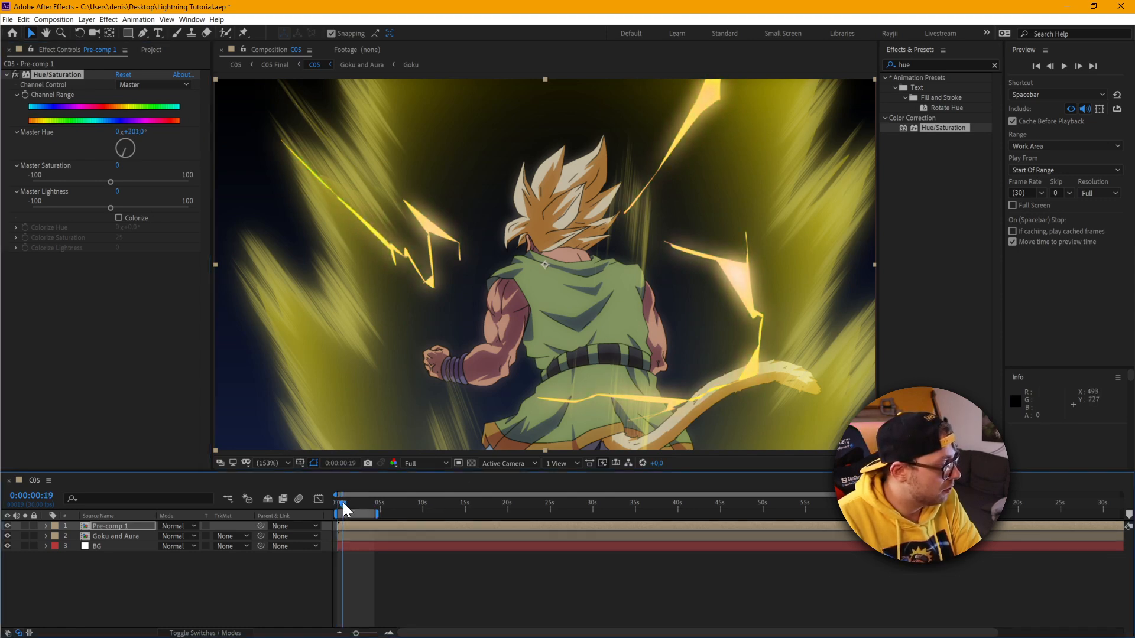